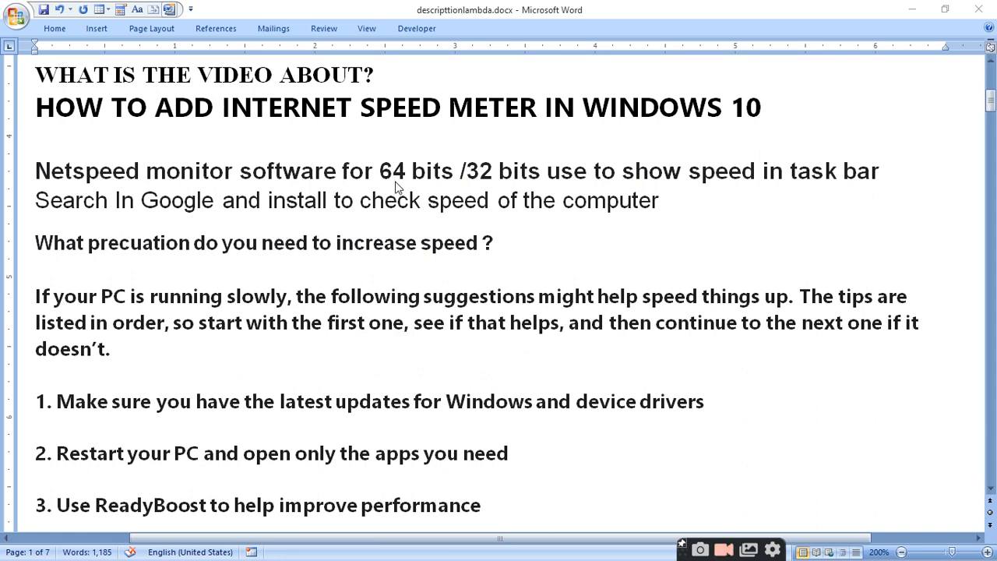
mouse_move(604, 195)
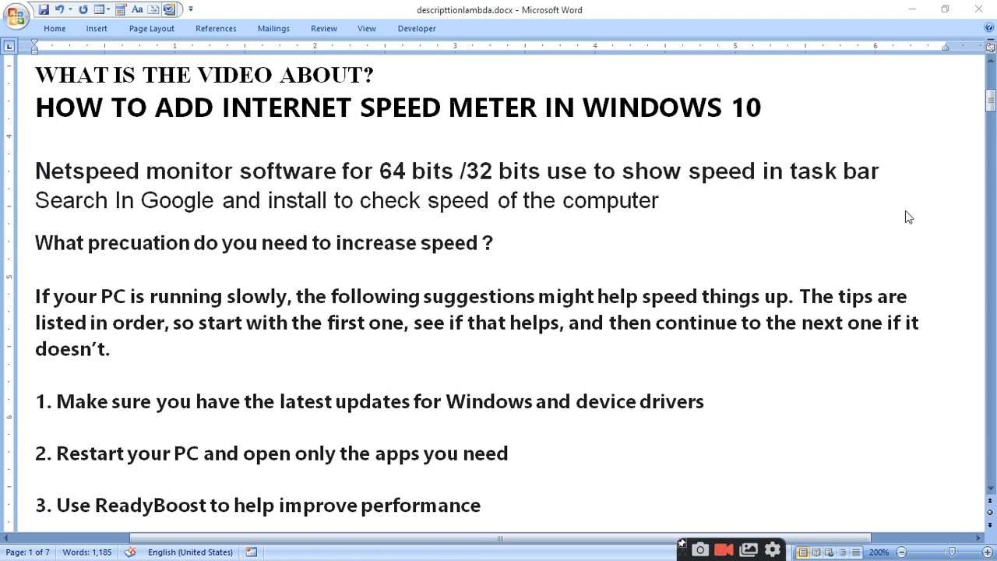
mouse_move(463, 150)
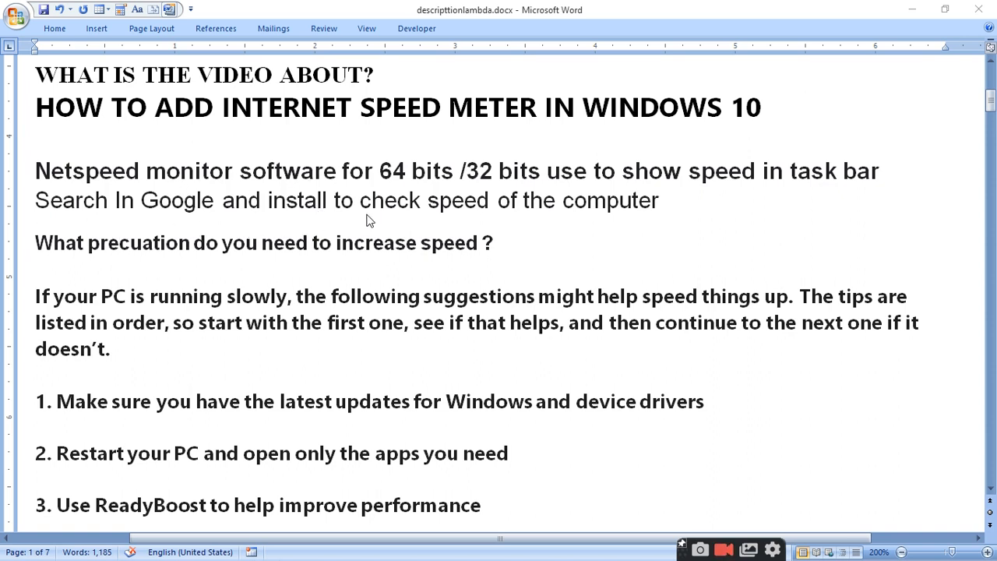
mouse_move(670, 225)
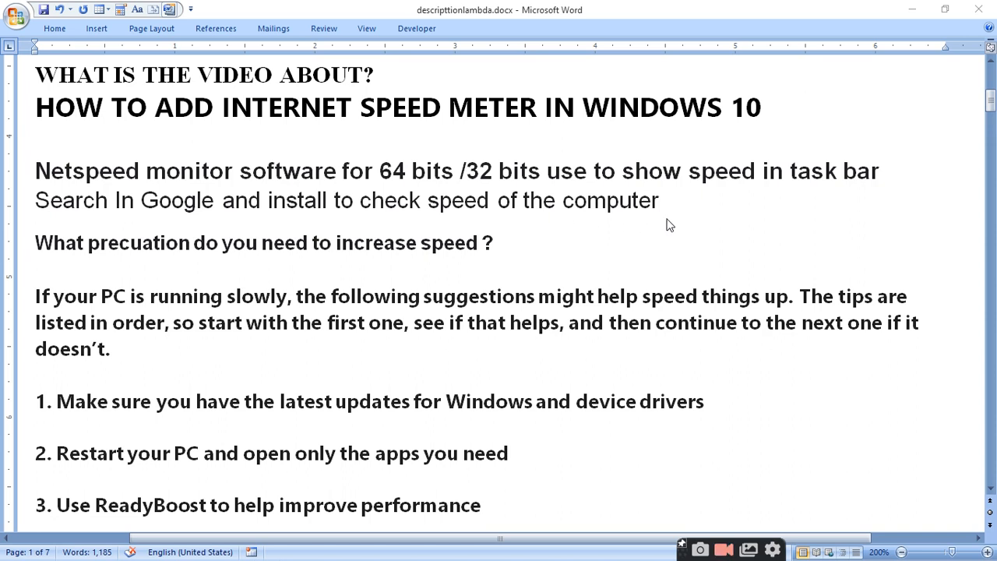
mouse_move(686, 203)
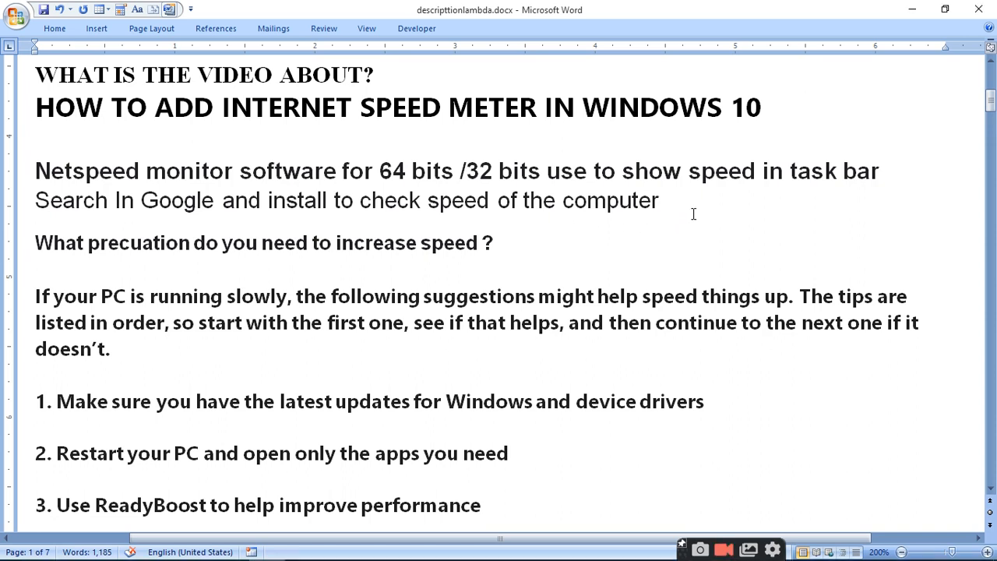
mouse_move(436, 190)
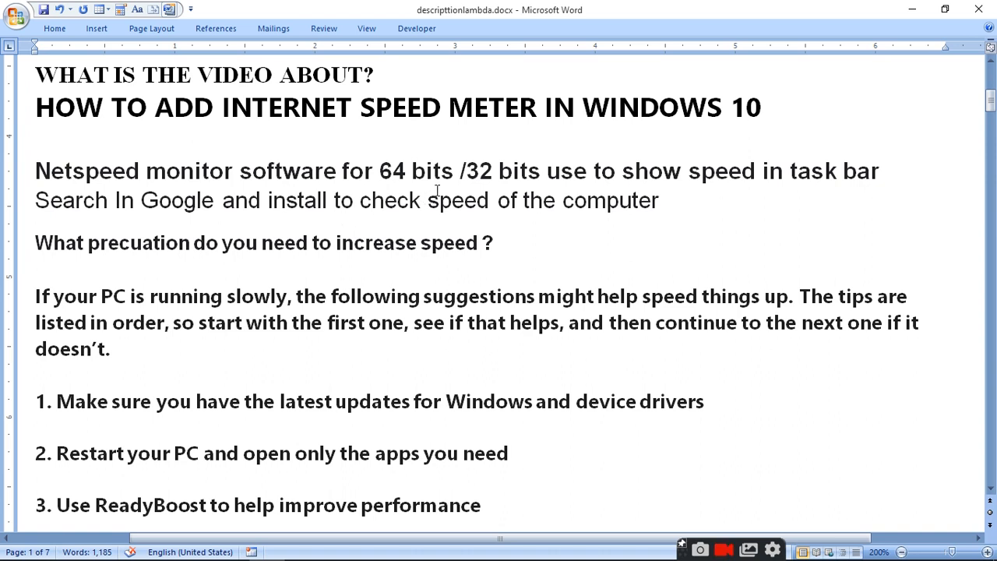
mouse_move(596, 262)
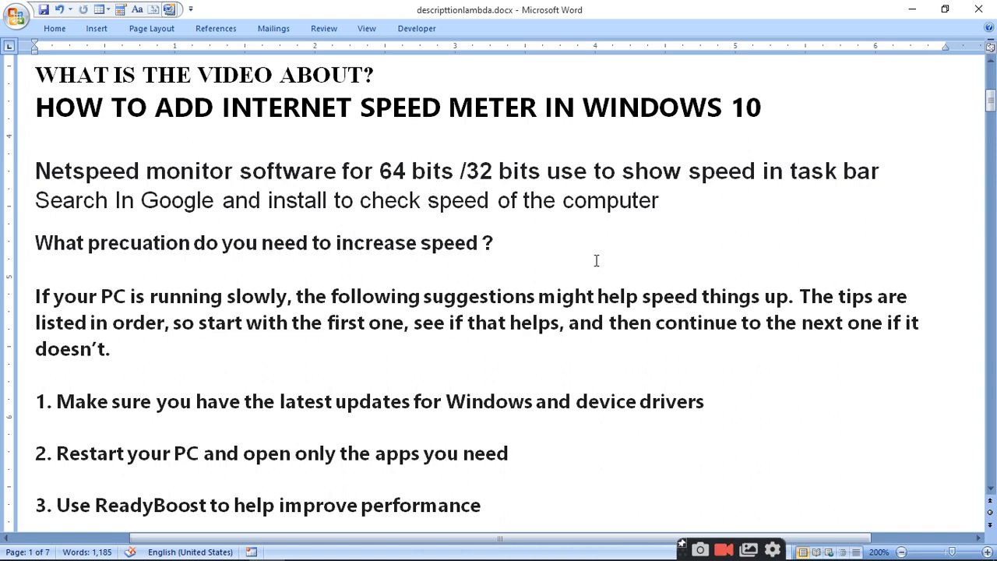
mouse_move(558, 236)
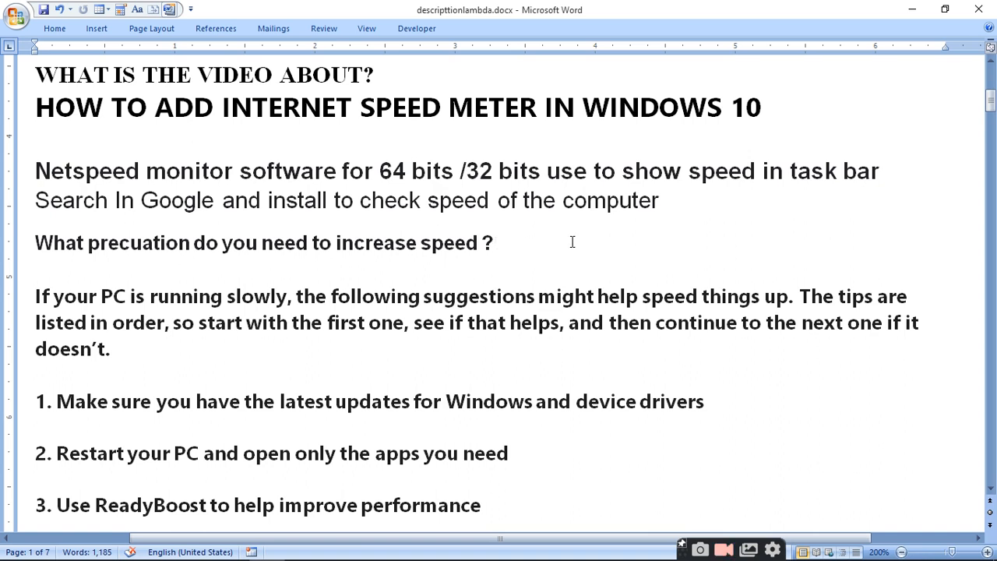
mouse_move(115, 281)
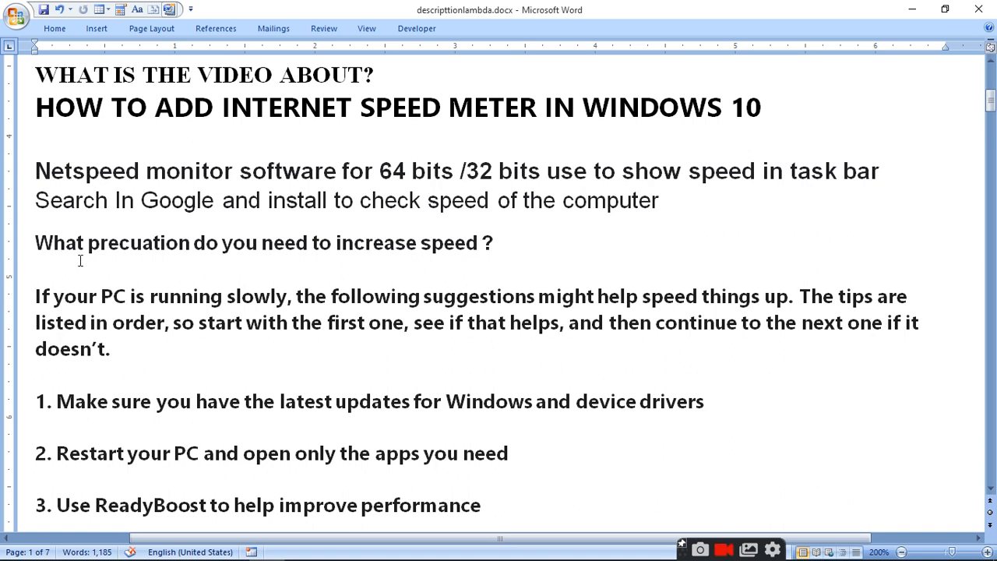
mouse_move(115, 267)
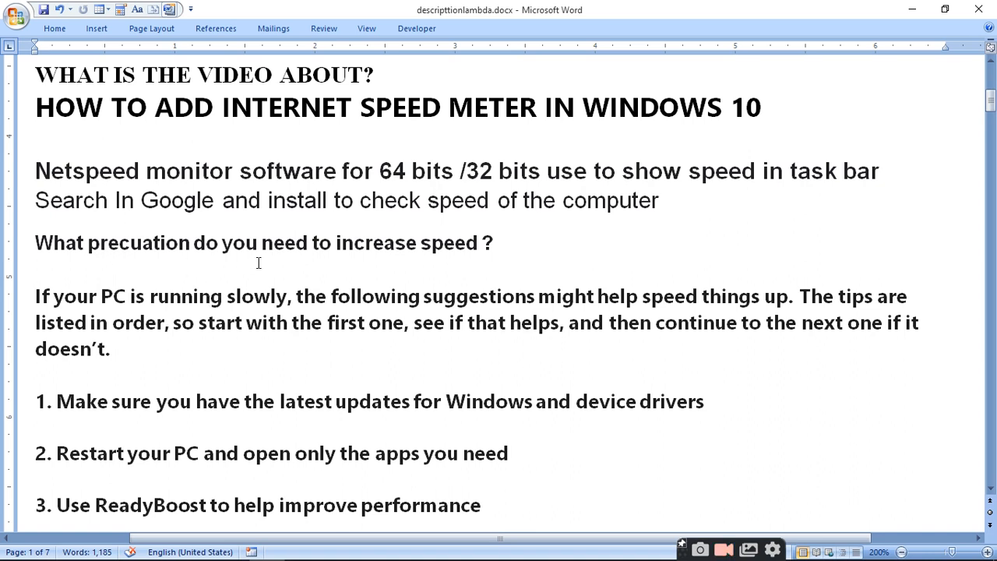
mouse_move(489, 265)
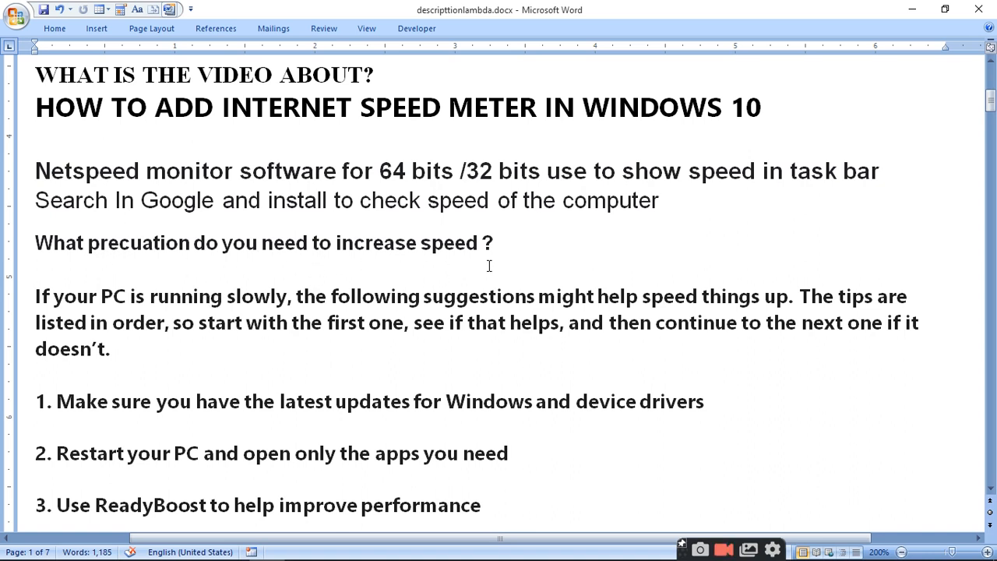
mouse_move(351, 332)
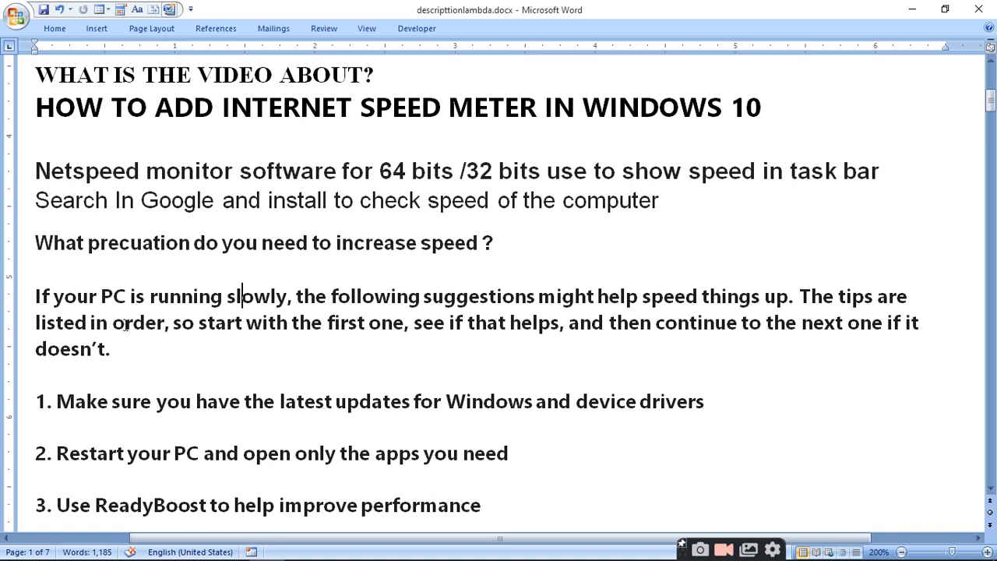
mouse_move(412, 351)
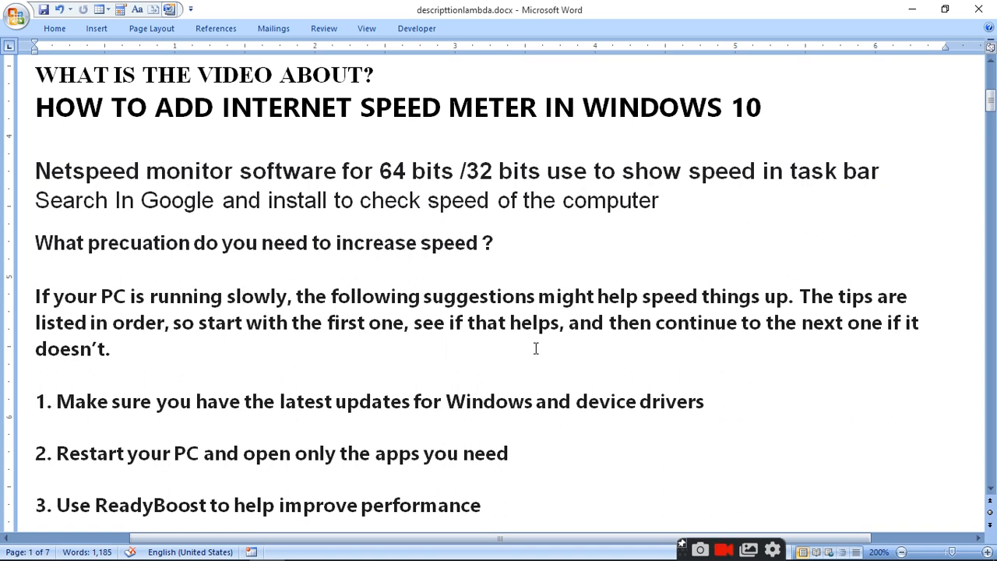
mouse_move(732, 353)
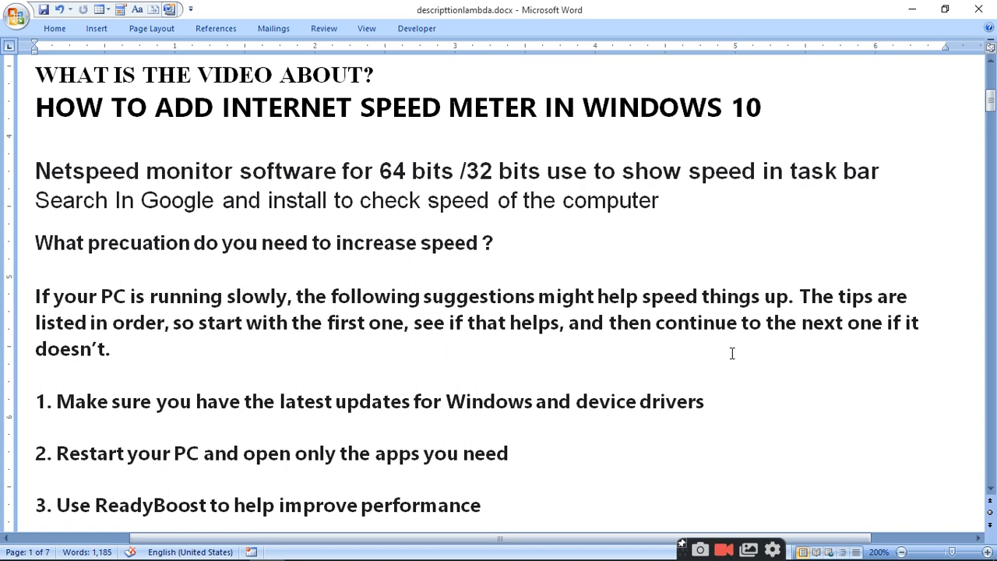
mouse_move(398, 346)
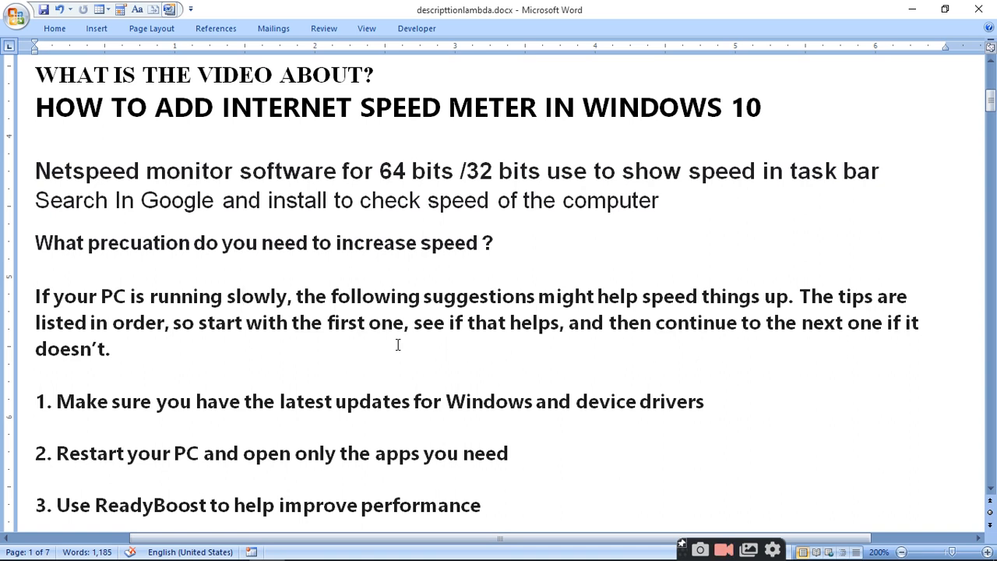
mouse_move(162, 405)
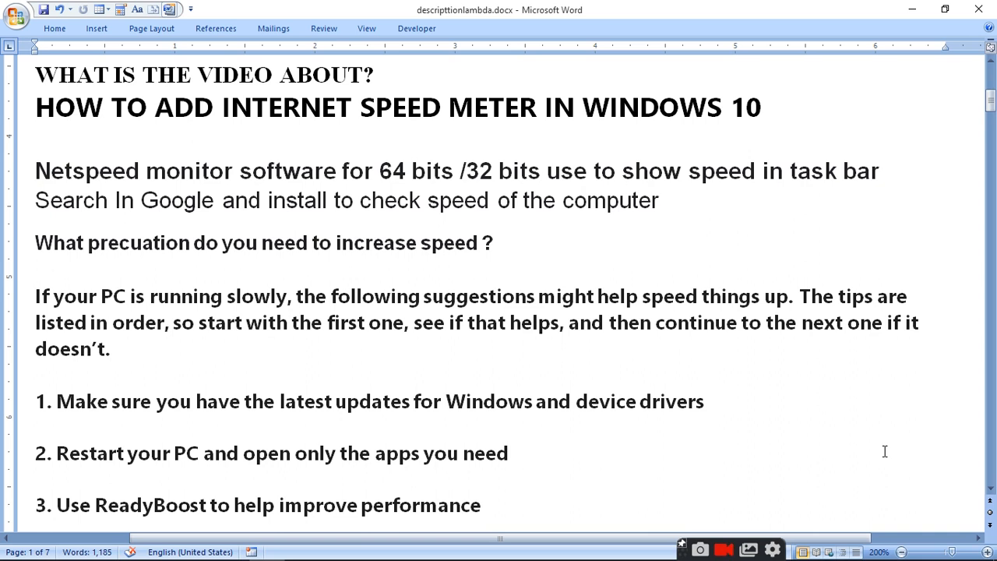
mouse_move(713, 461)
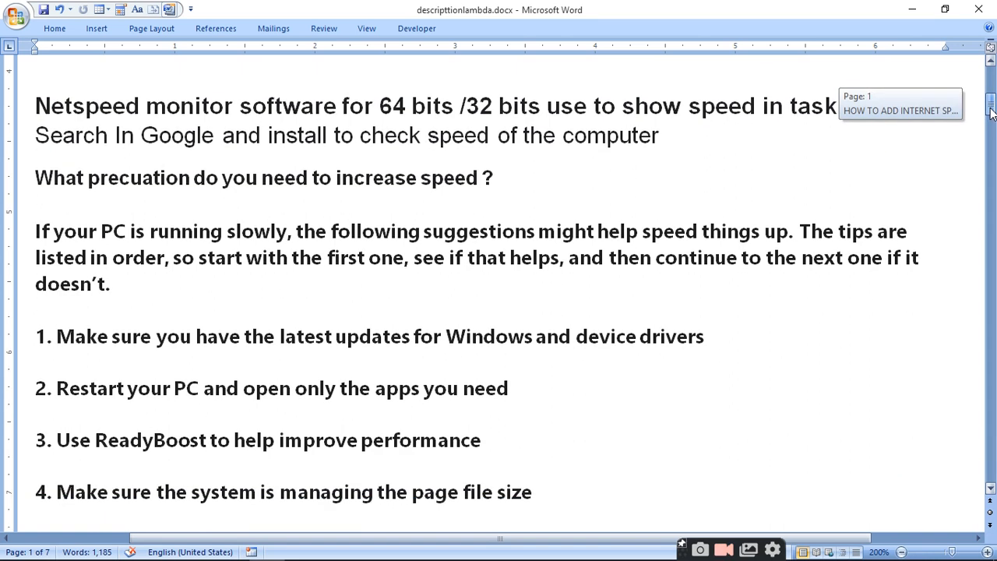
Step: Scroll the tips list down to tip 9 (remove malware) and tip 10 (system restore point)
scroll(down, 3)
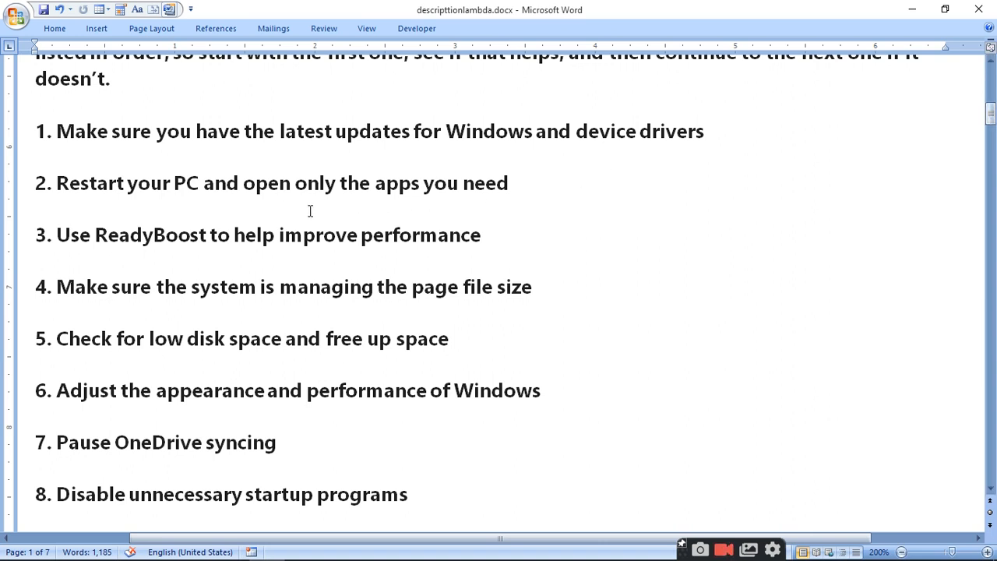
mouse_move(726, 207)
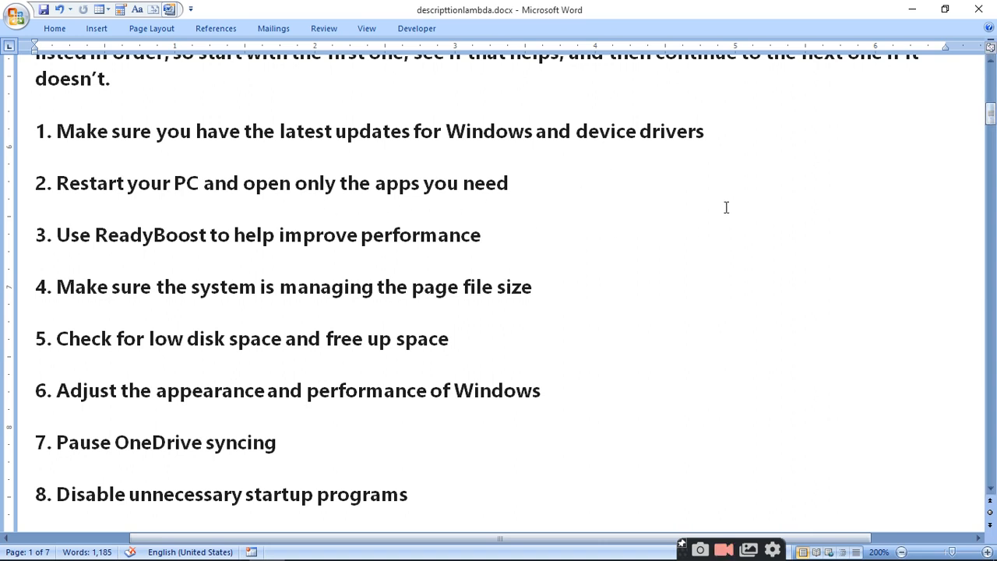
mouse_move(714, 243)
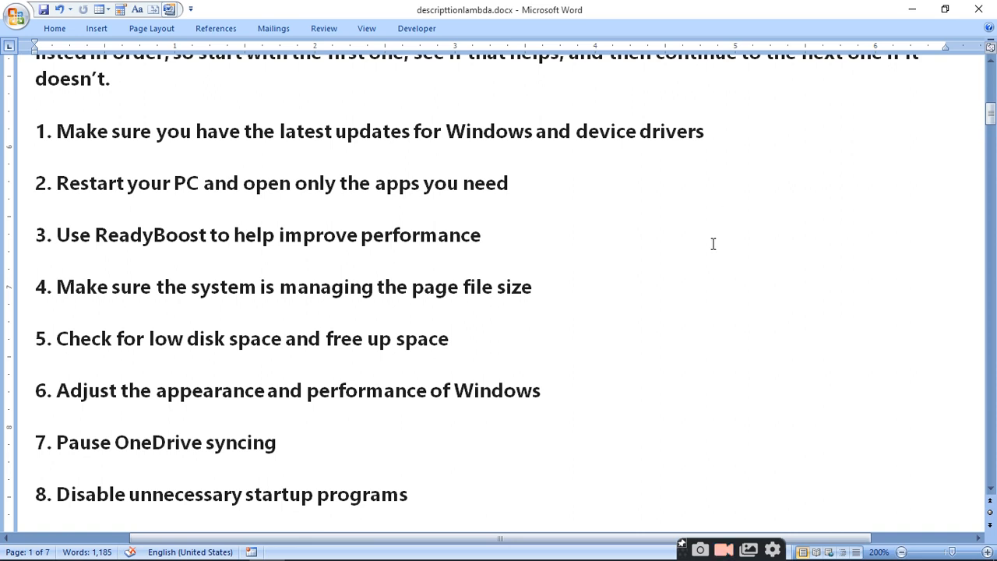
mouse_move(651, 308)
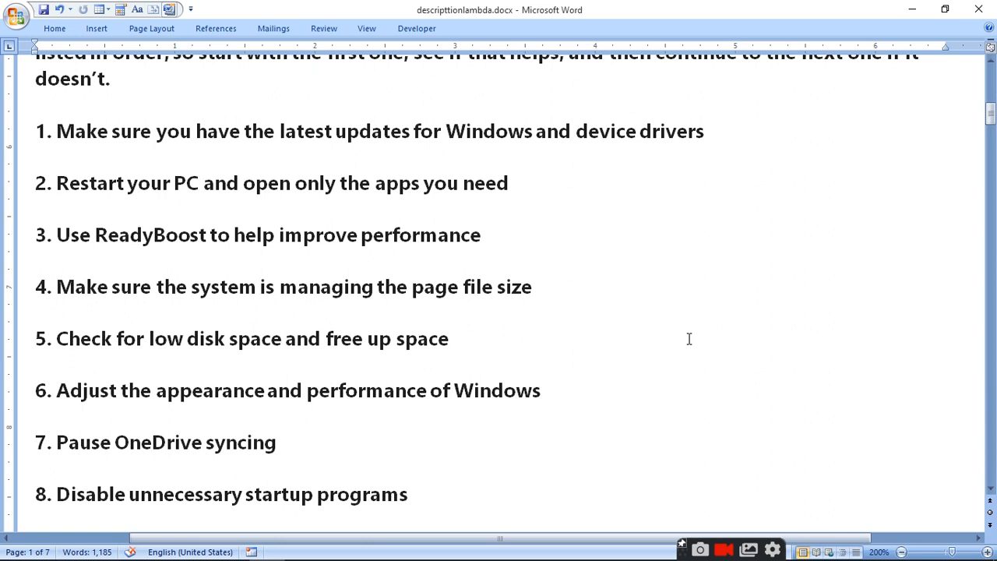
mouse_move(745, 379)
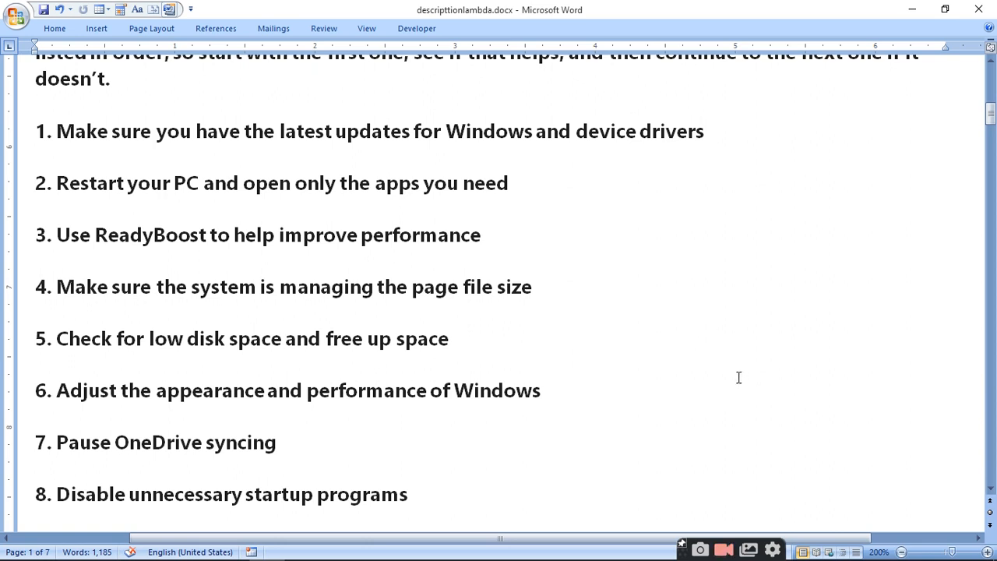
mouse_move(726, 352)
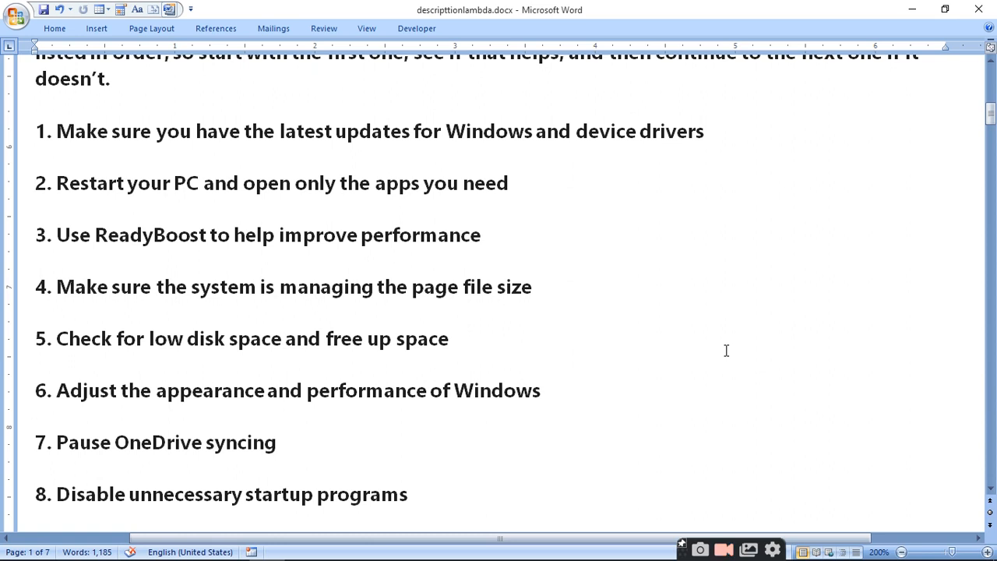
mouse_move(664, 296)
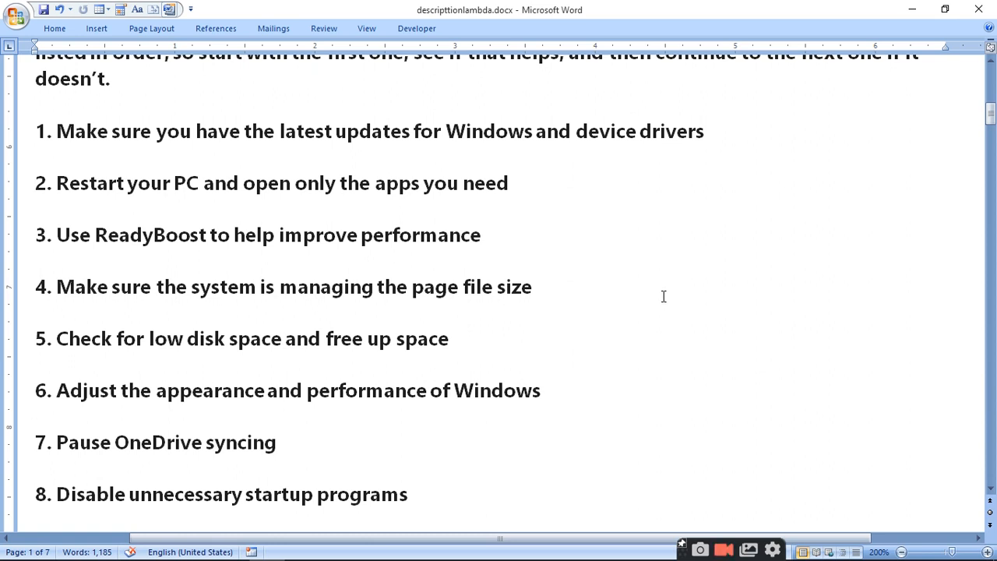
mouse_move(746, 352)
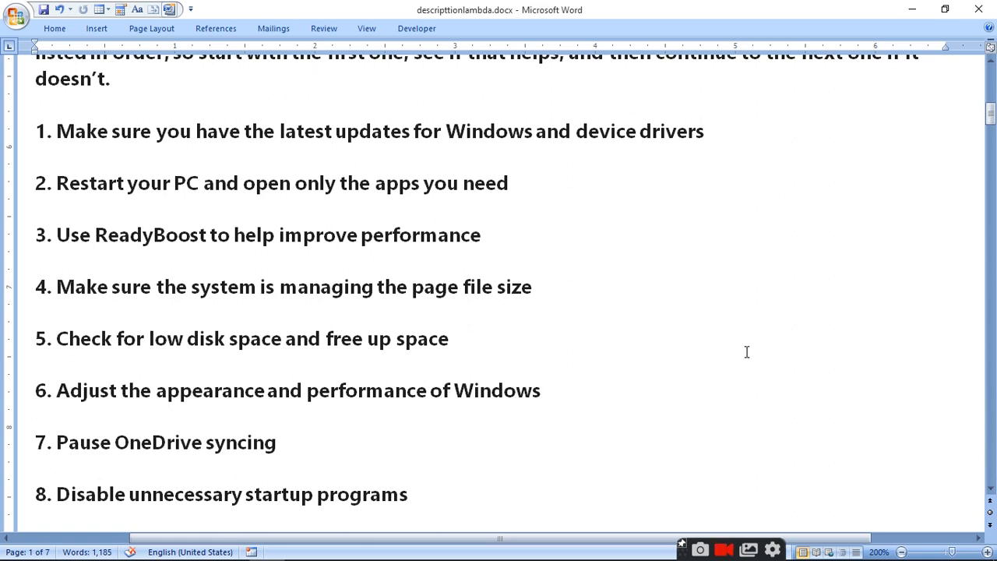
mouse_move(719, 340)
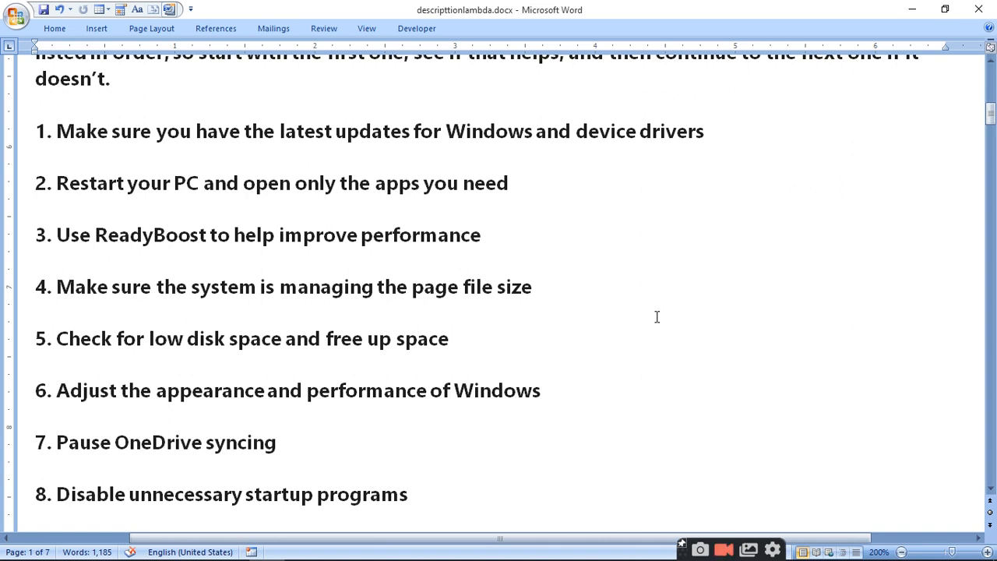
mouse_move(657, 309)
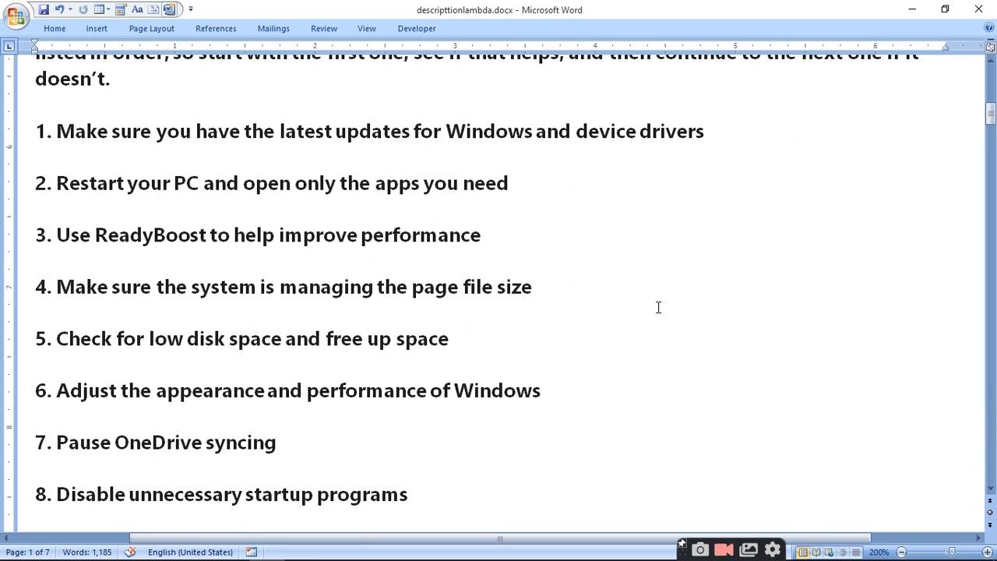
mouse_move(664, 296)
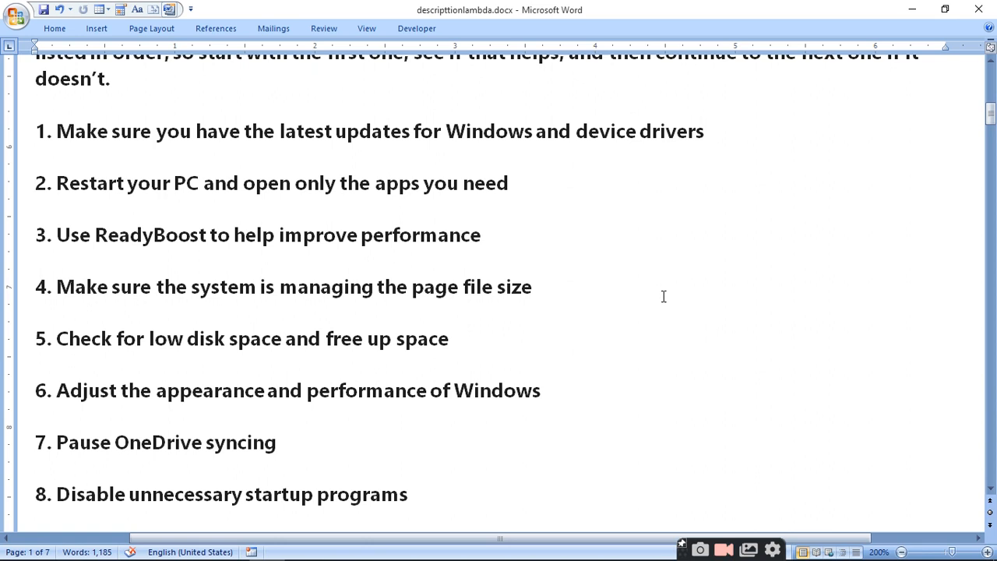
mouse_move(716, 318)
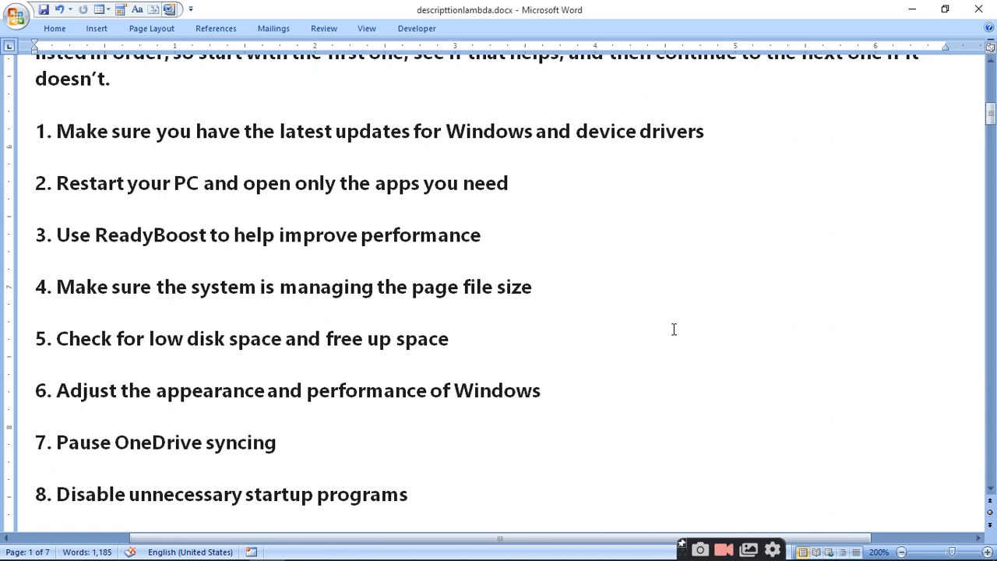
mouse_move(486, 309)
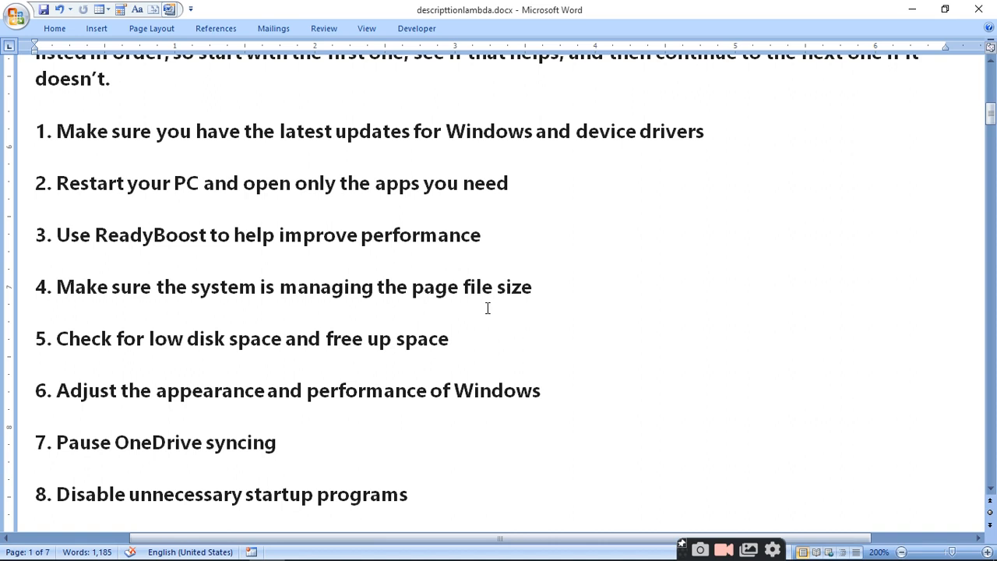
mouse_move(688, 329)
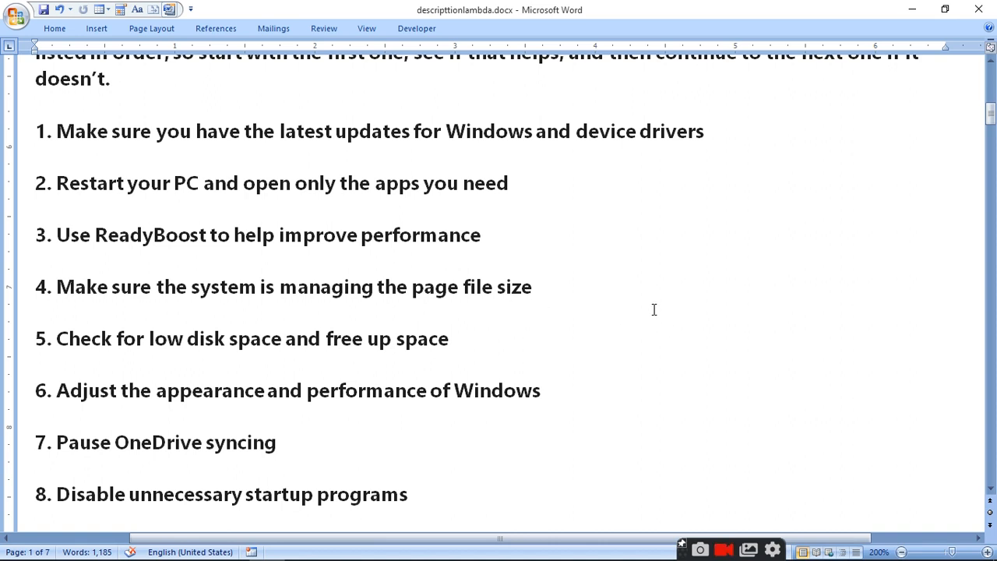
mouse_move(664, 333)
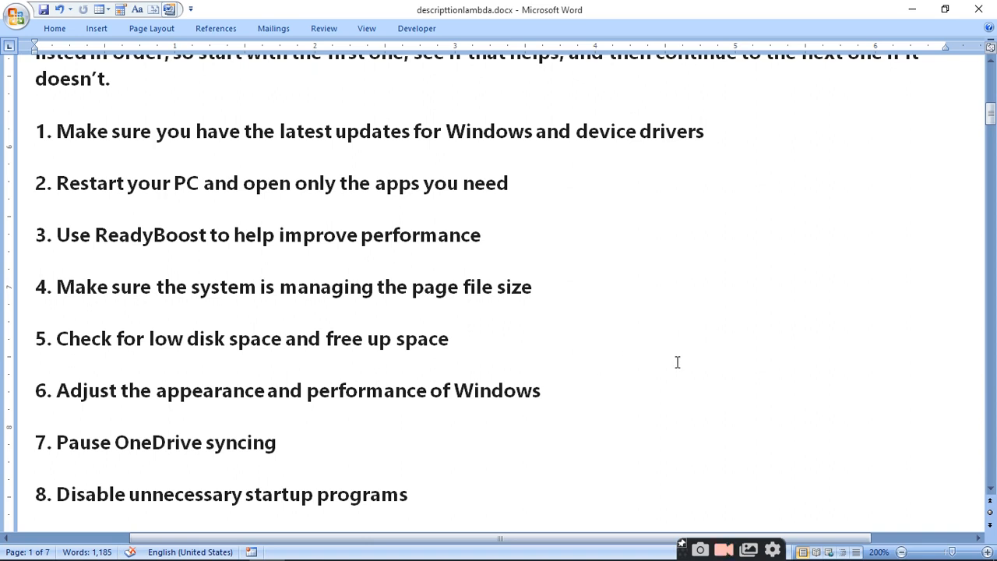
mouse_move(666, 368)
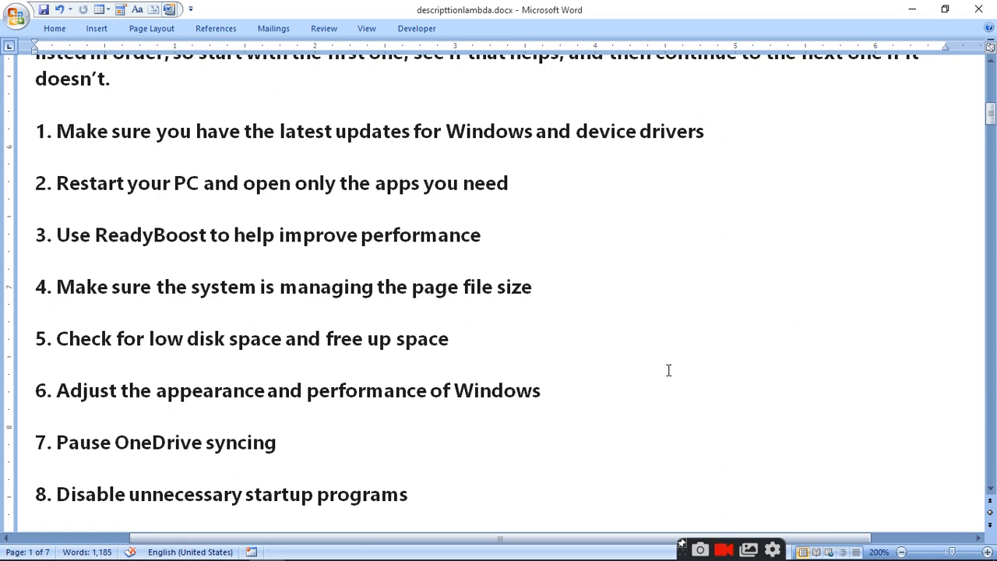
mouse_move(668, 374)
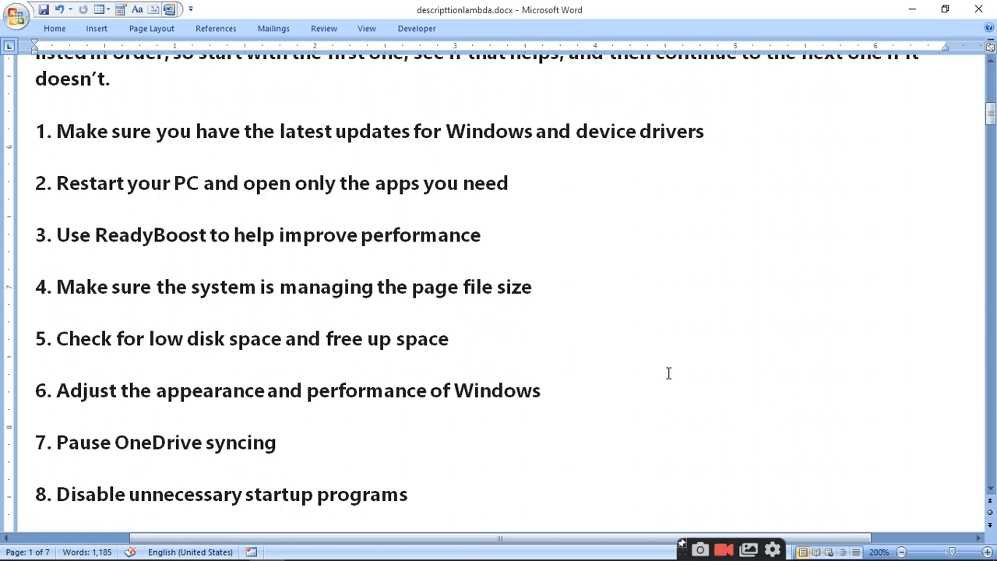
mouse_move(689, 398)
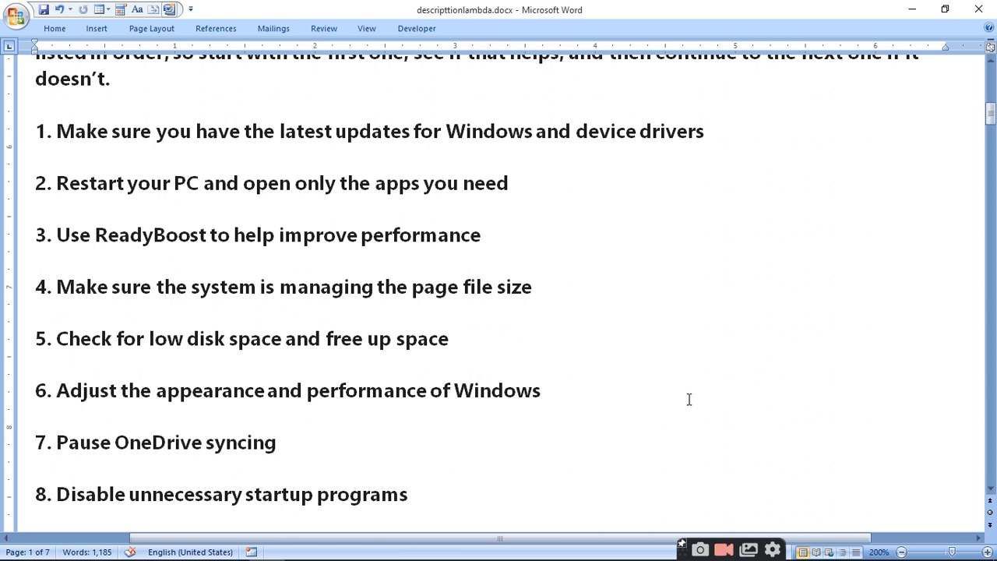
mouse_move(764, 436)
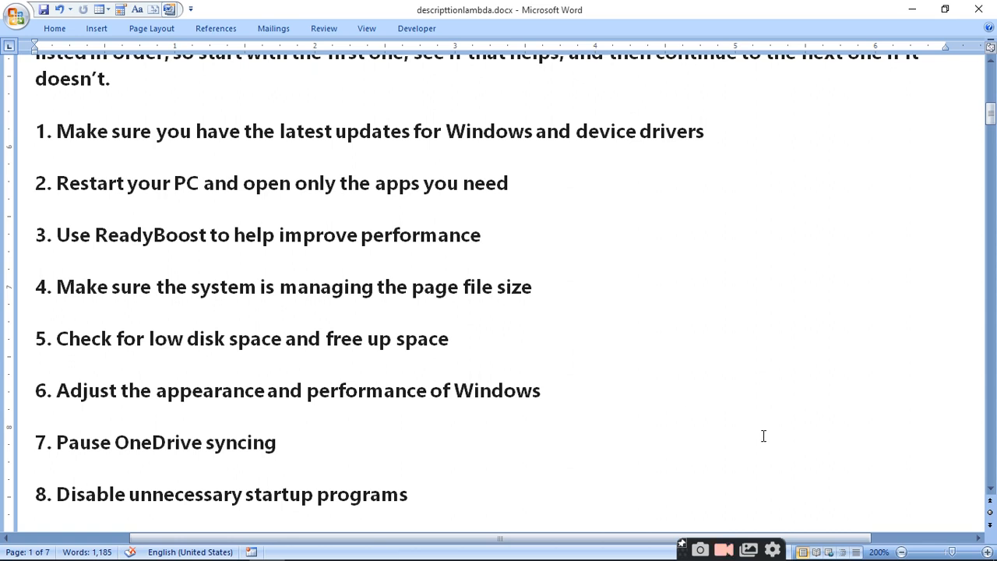
mouse_move(480, 439)
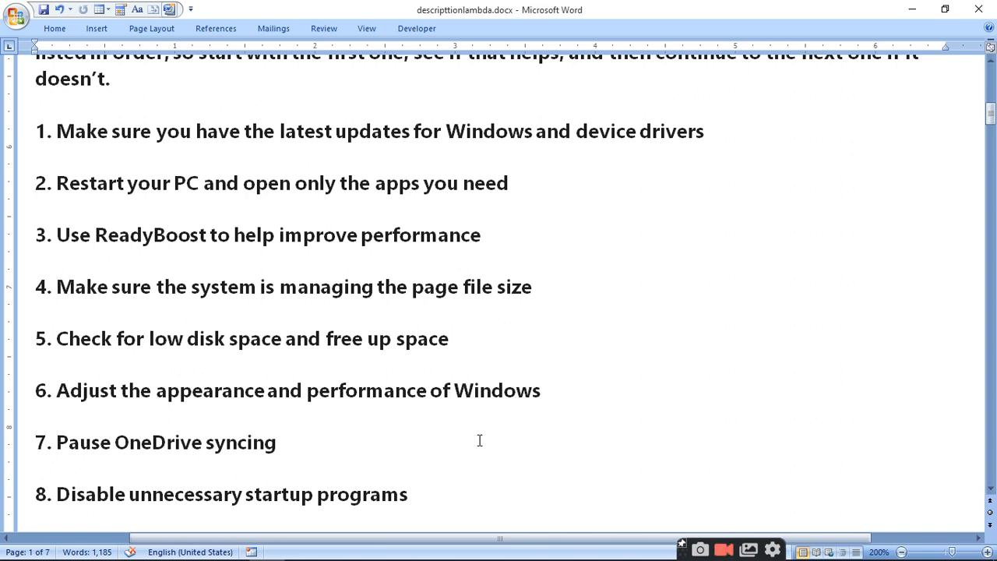
mouse_move(684, 474)
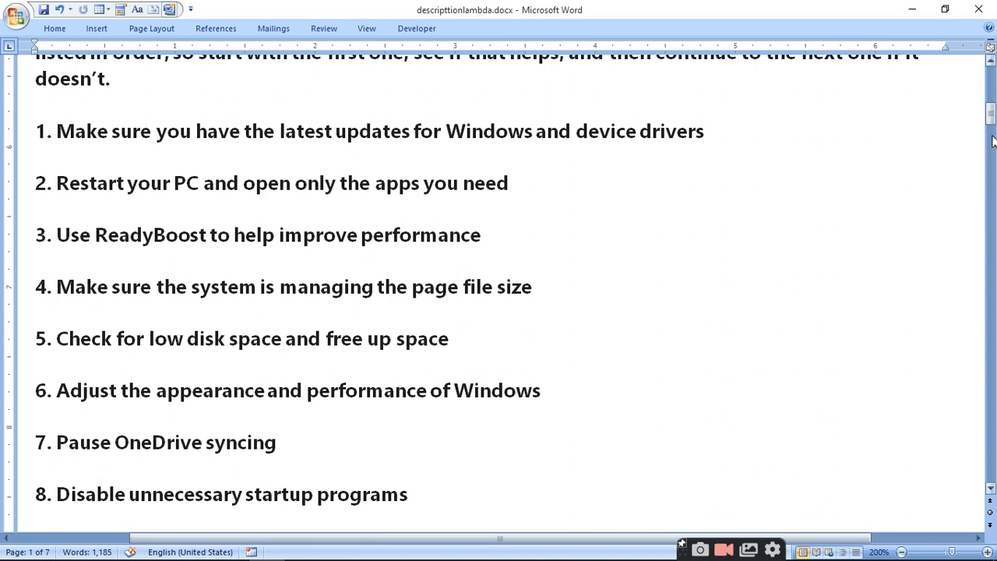
scroll(down, 3)
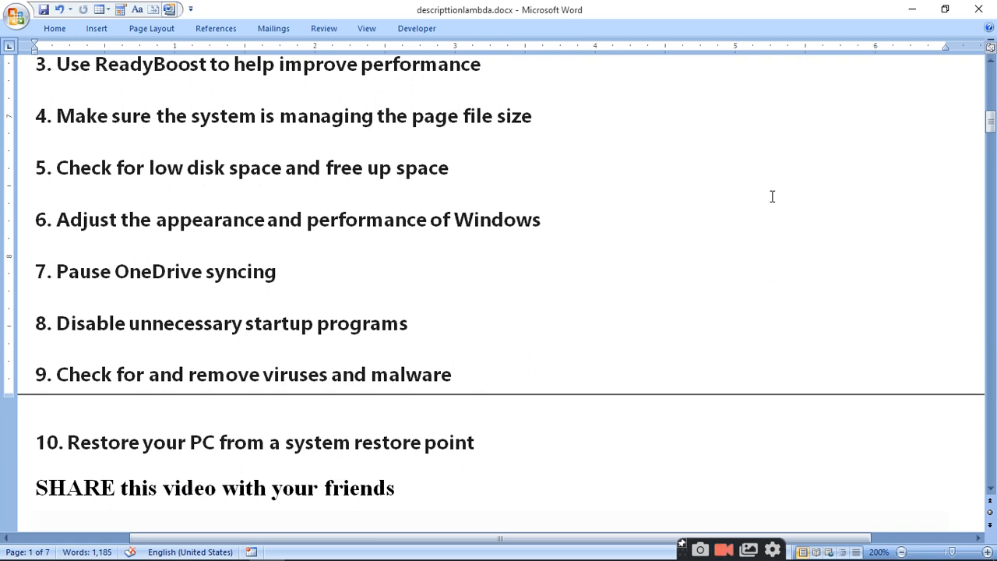
click(723, 548)
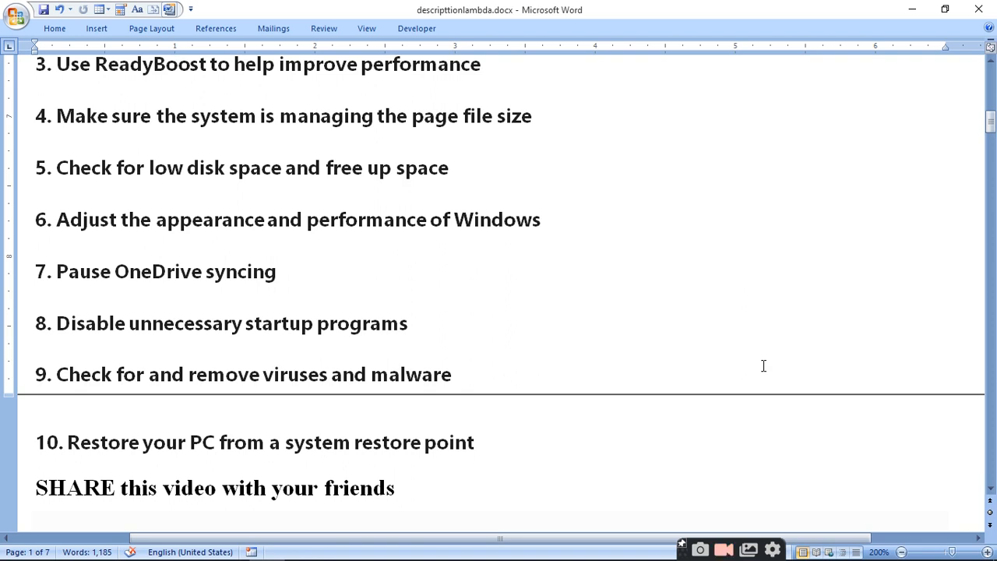
mouse_move(754, 421)
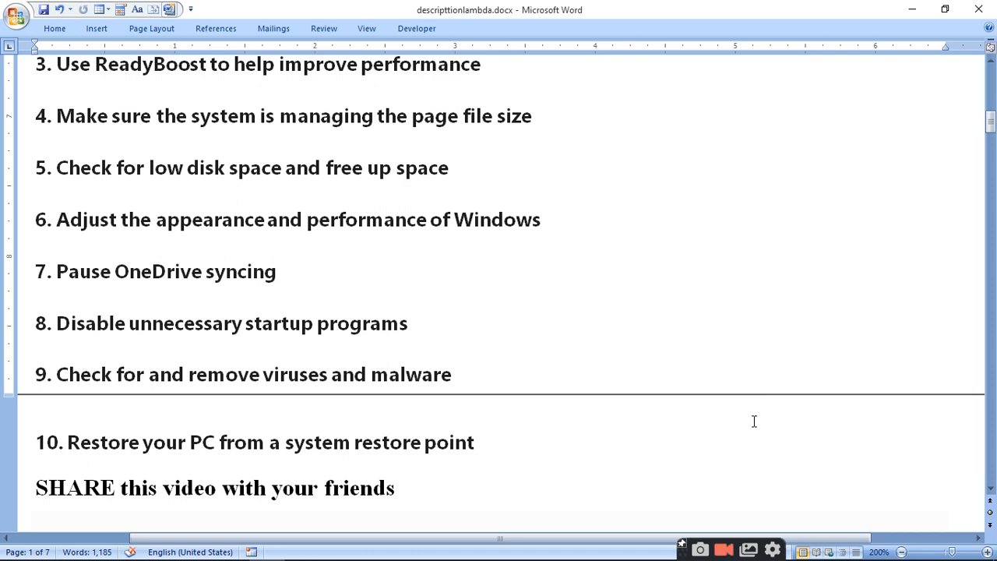
mouse_move(735, 397)
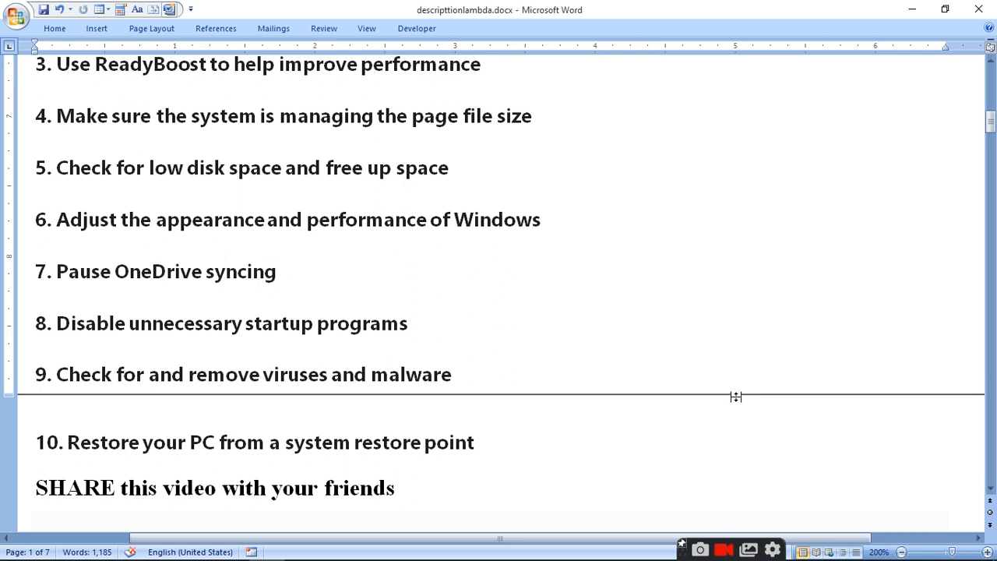
mouse_move(671, 435)
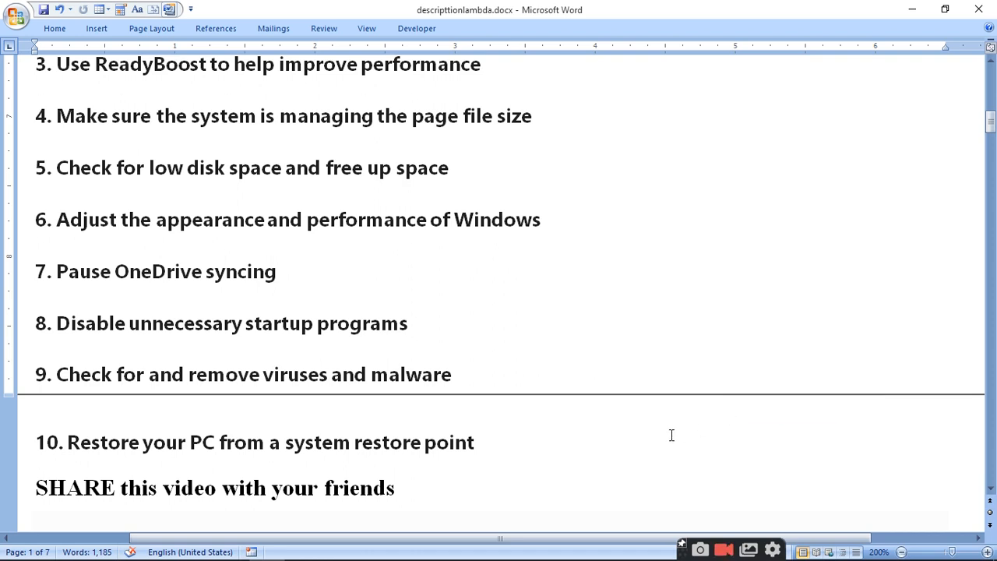
mouse_move(659, 434)
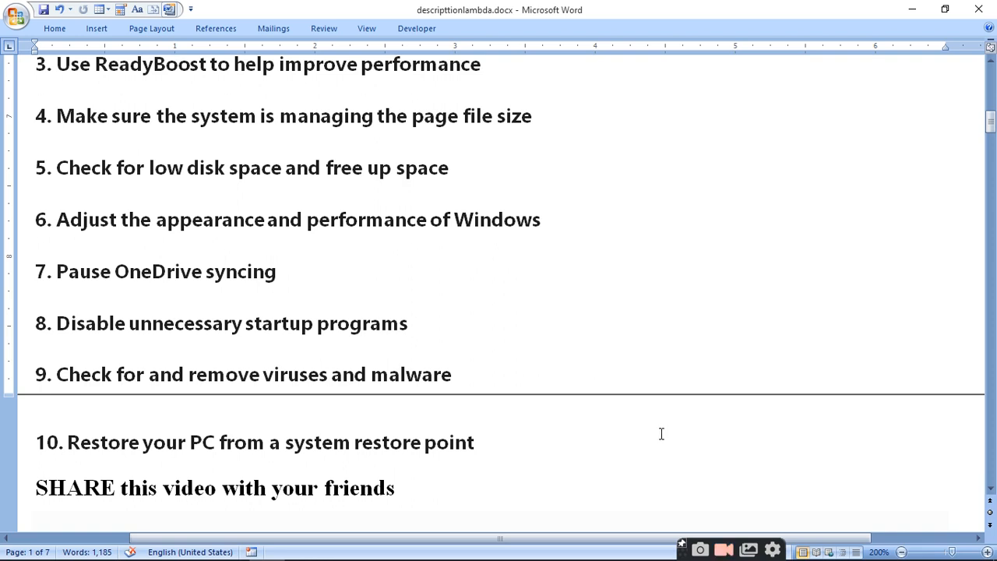
mouse_move(963, 180)
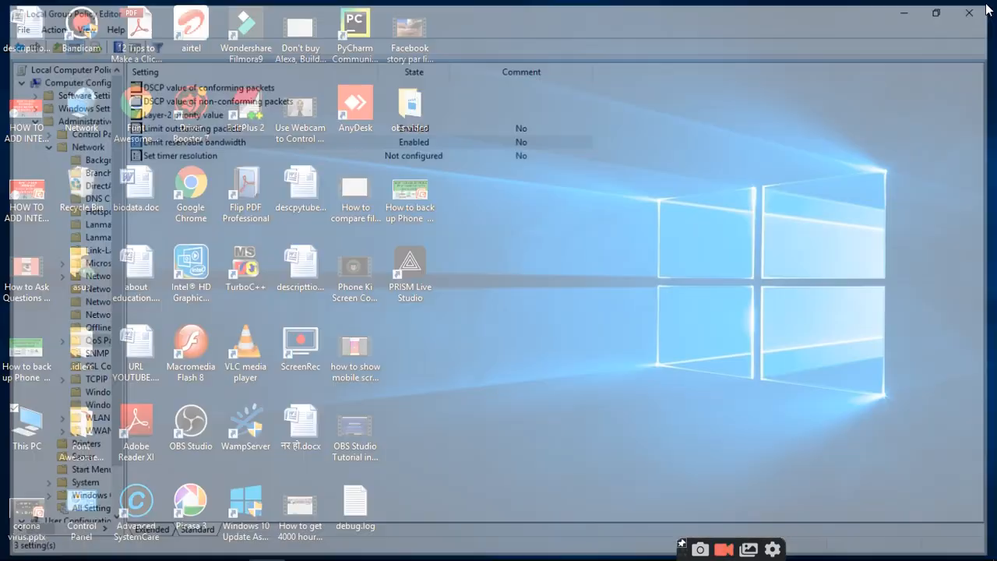
Step: Search gpedit.msc from the taskbar search box to launch Local Group Policy Editor
click(969, 12)
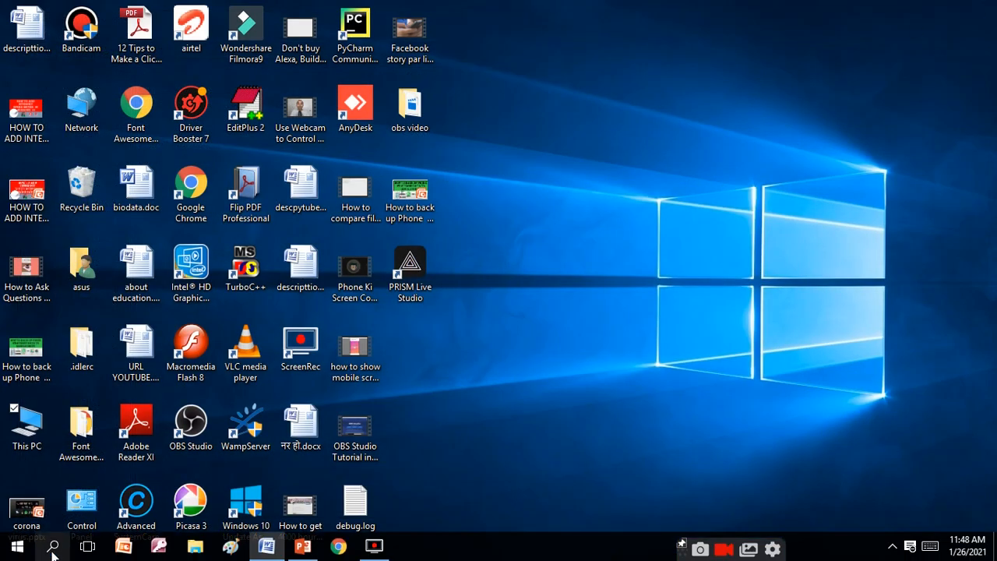
click(53, 546)
text(GPEDIR)
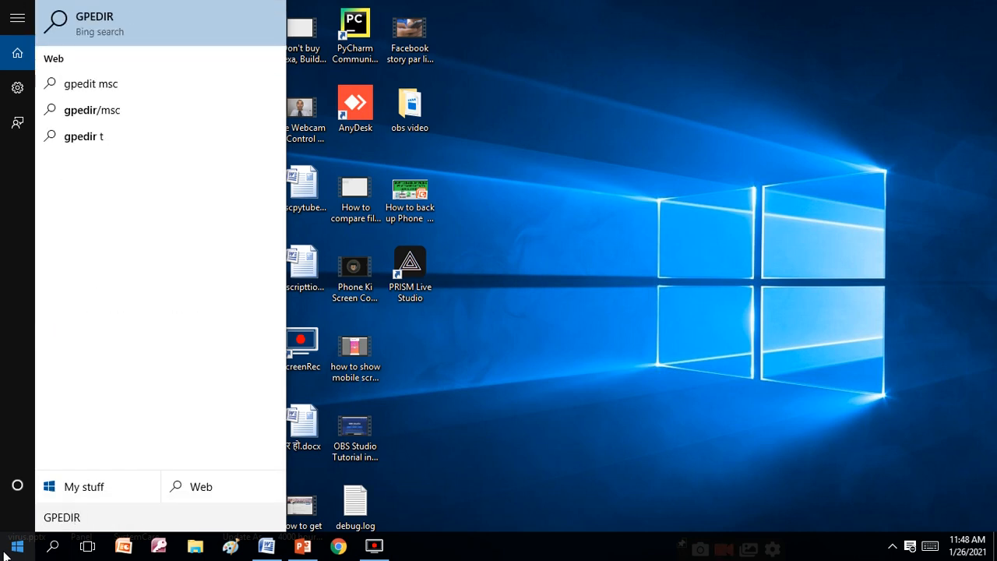
key(backspace)
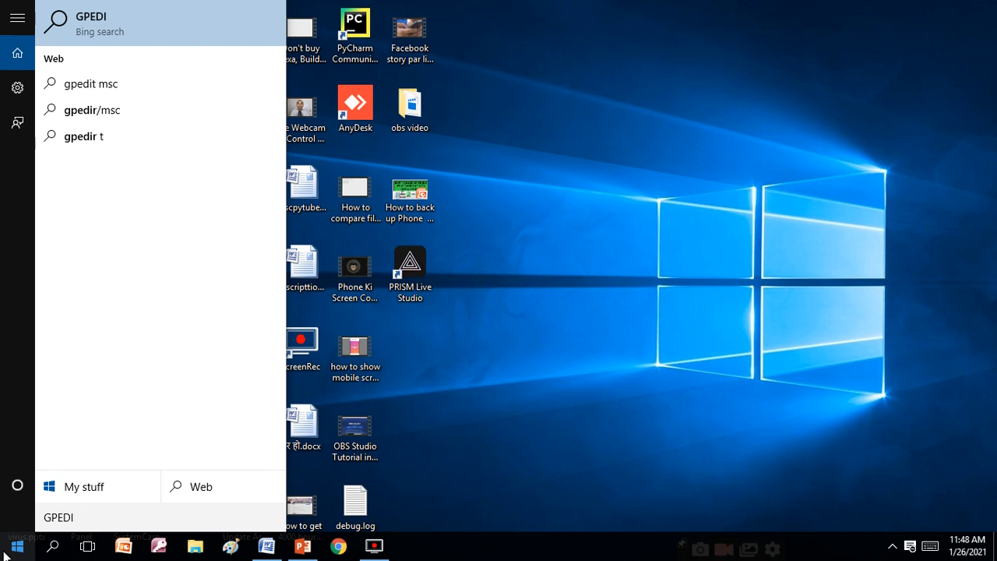
text(T.MS)
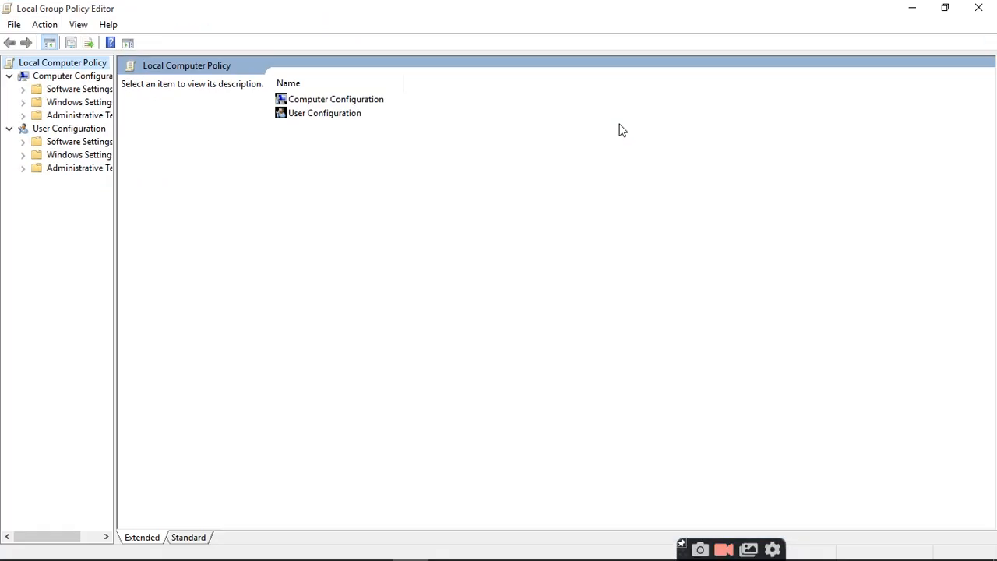
mouse_move(324, 221)
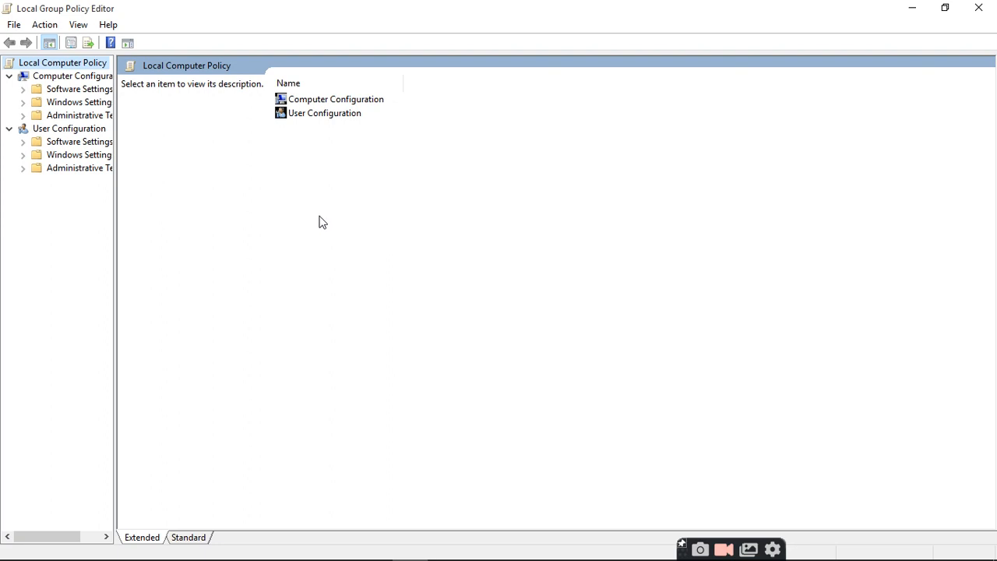
Step: Expand Computer Configuration and Administrative Templates, viewing policy items as large icons
click(77, 25)
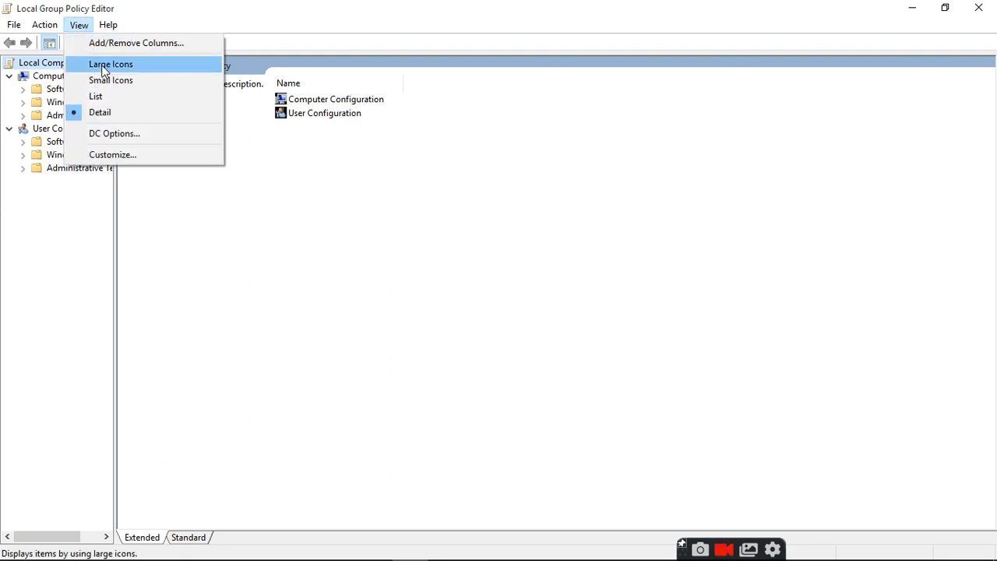
click(110, 64)
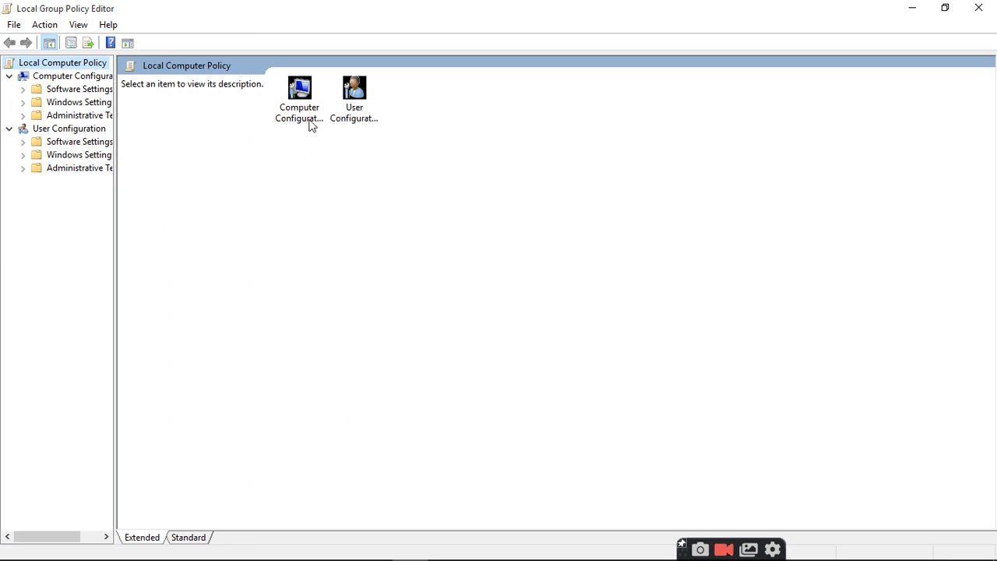
double_click(300, 87)
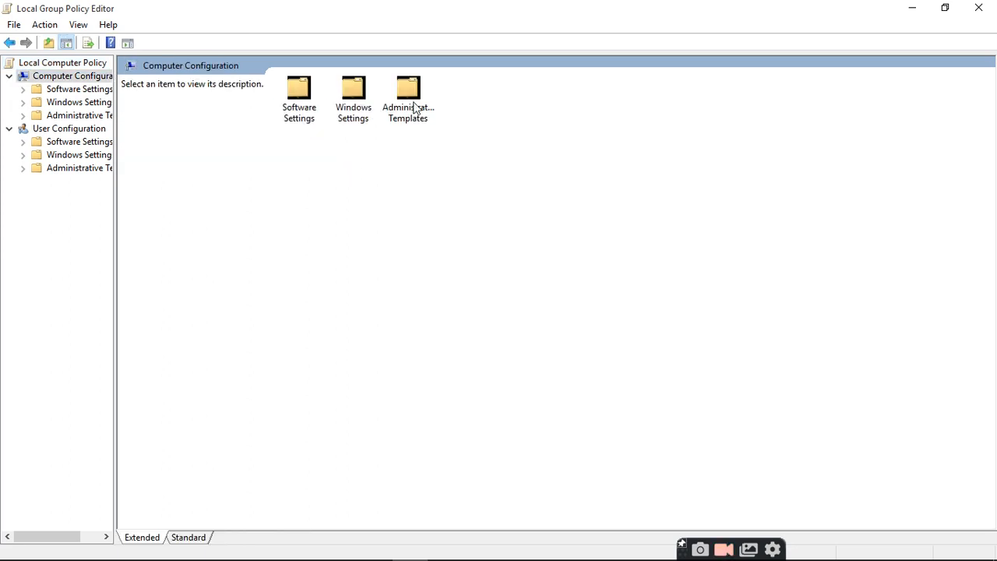
double_click(408, 93)
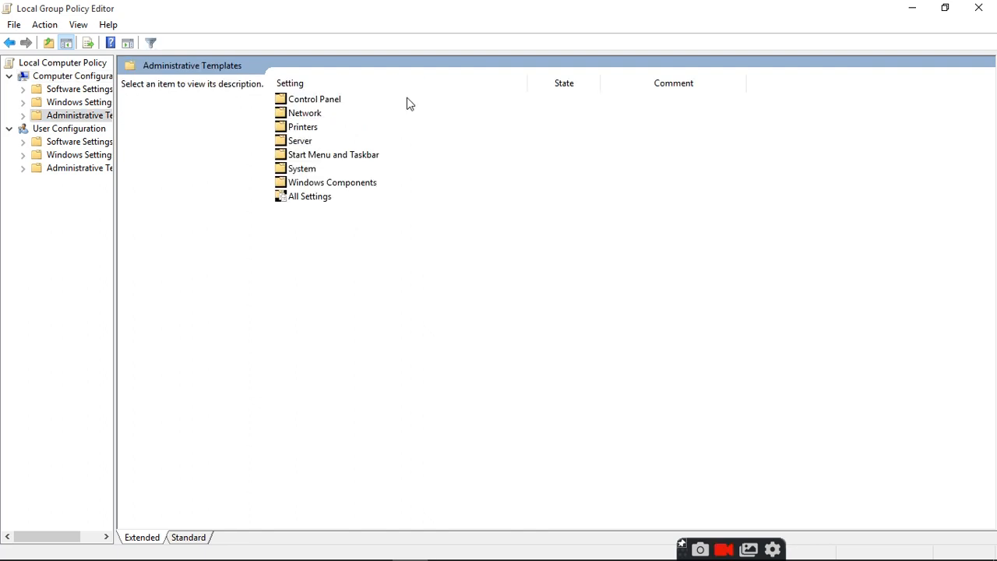
mouse_move(298, 118)
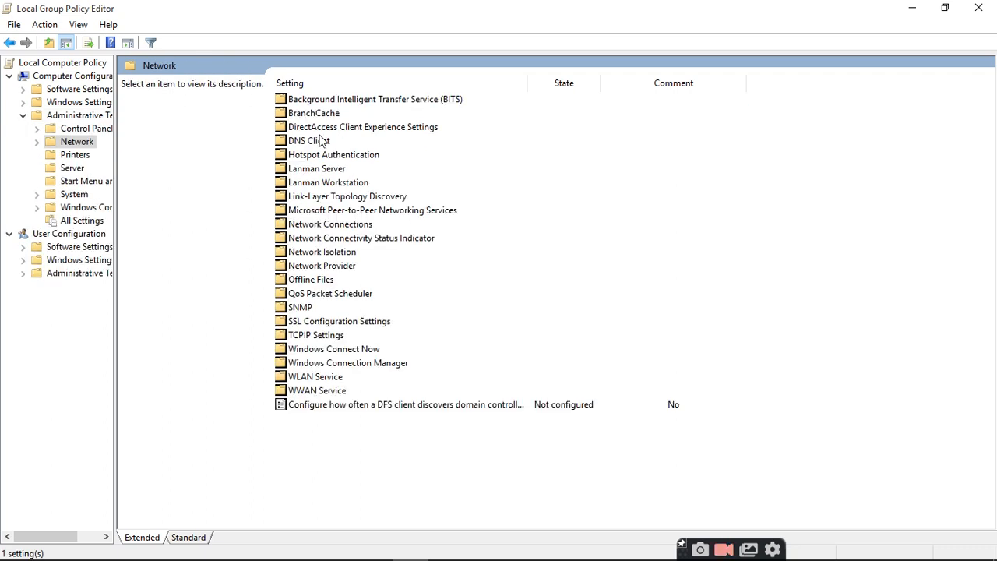
mouse_move(457, 291)
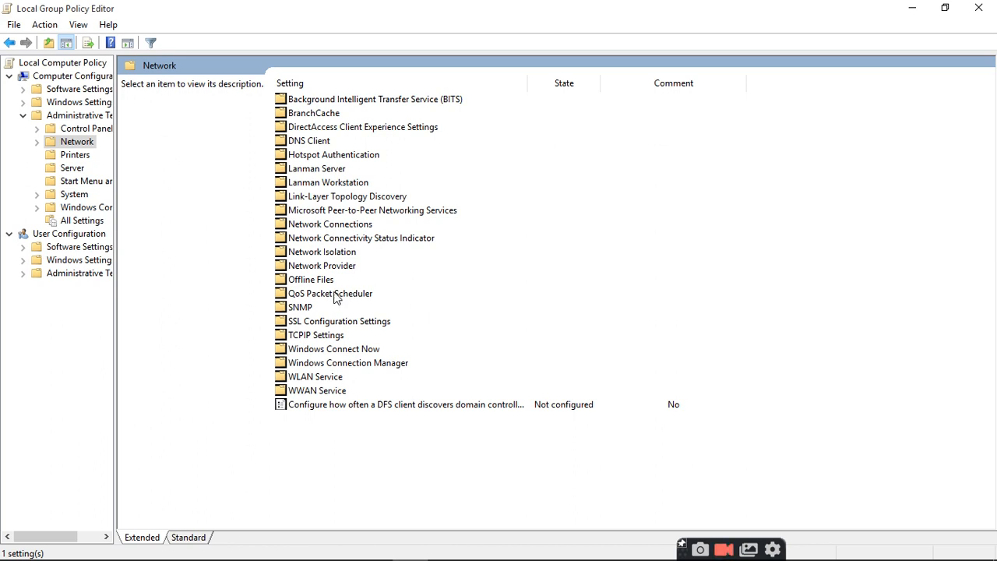
Step: Open the QoS Packet Scheduler category under Network
click(330, 292)
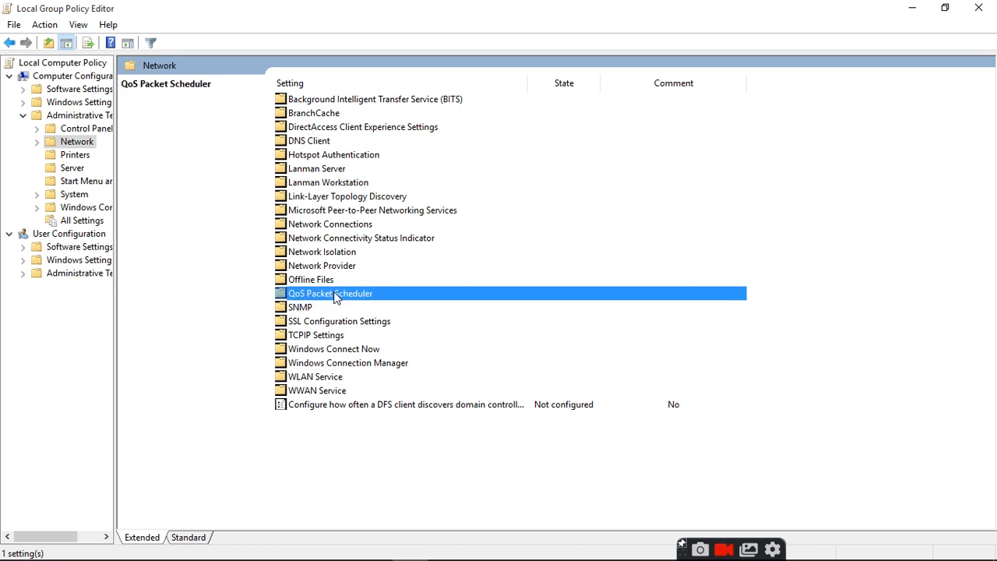
double_click(331, 293)
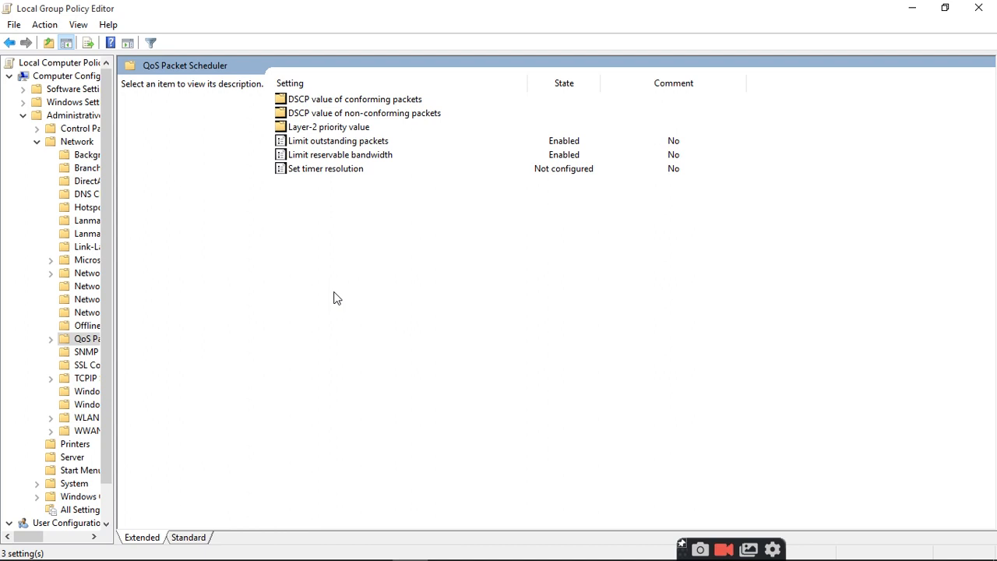
mouse_move(362, 160)
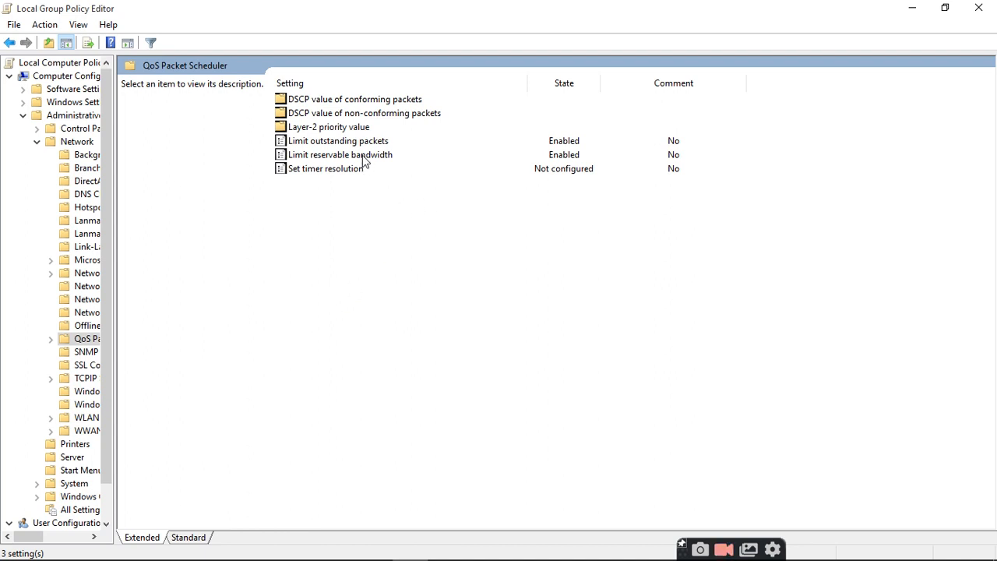
Step: Set Limit reservable bandwidth to Enabled at 80 percent, apply and confirm
double_click(340, 154)
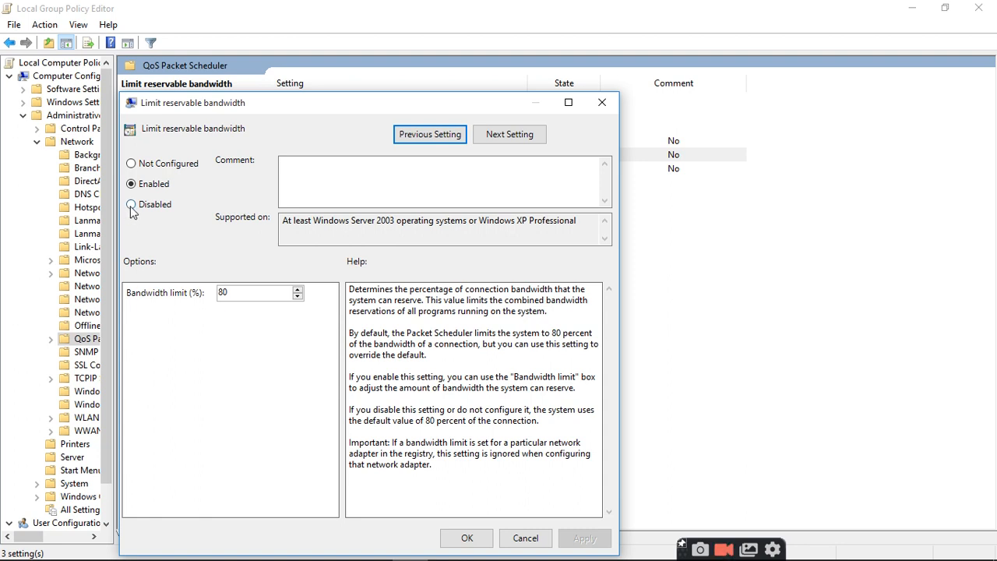
click(131, 204)
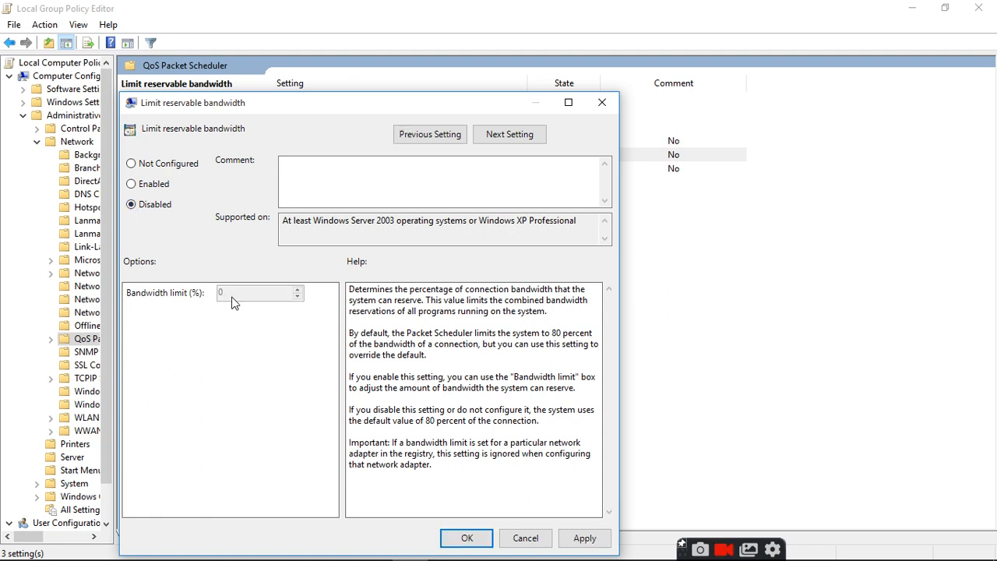
click(131, 184)
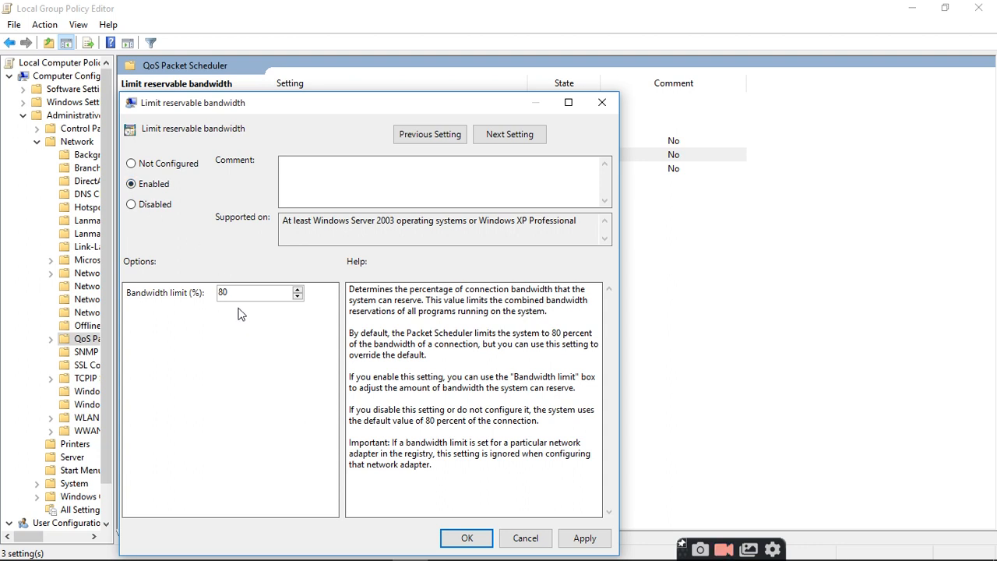
mouse_move(281, 390)
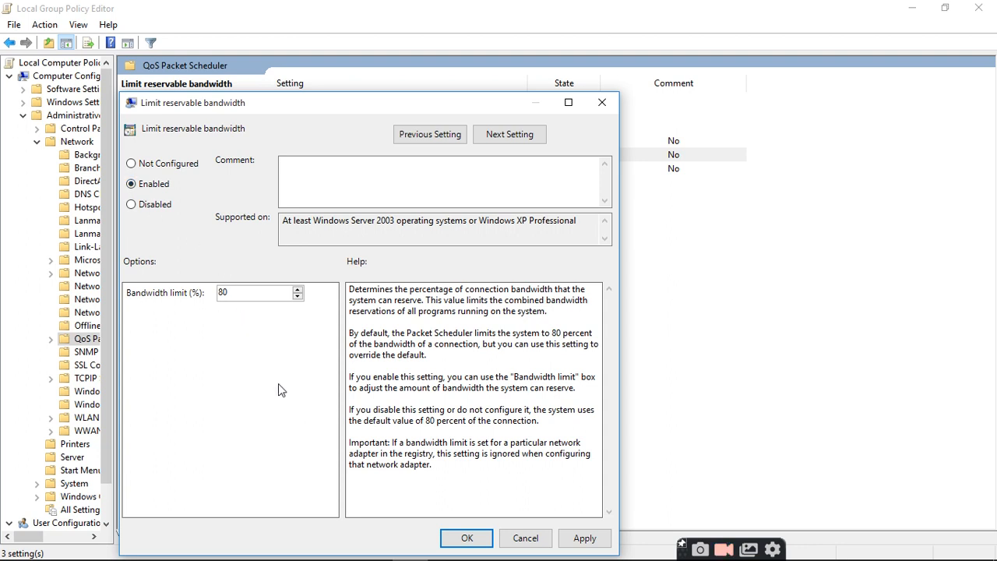
click(585, 538)
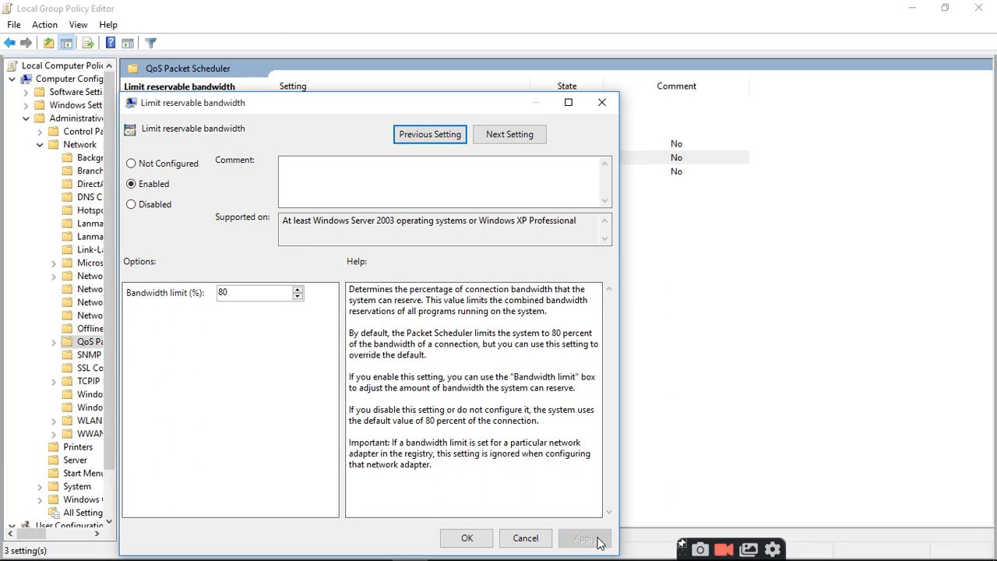
mouse_move(591, 542)
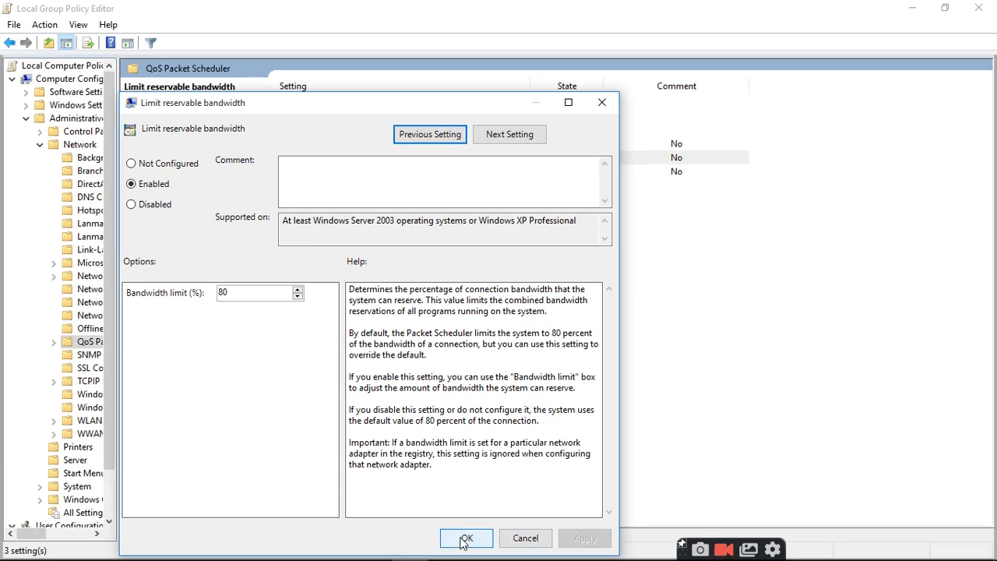
click(466, 539)
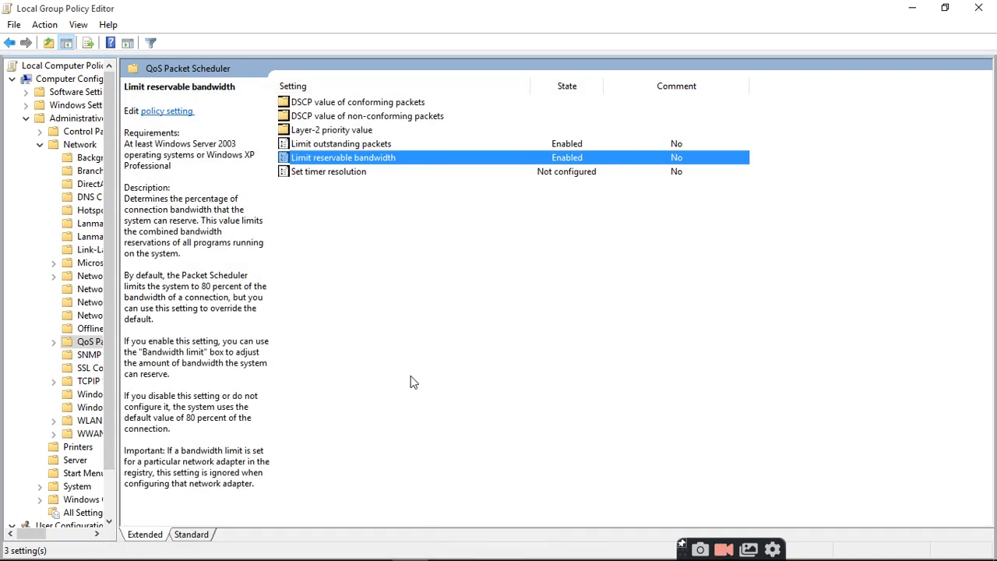
mouse_move(820, 186)
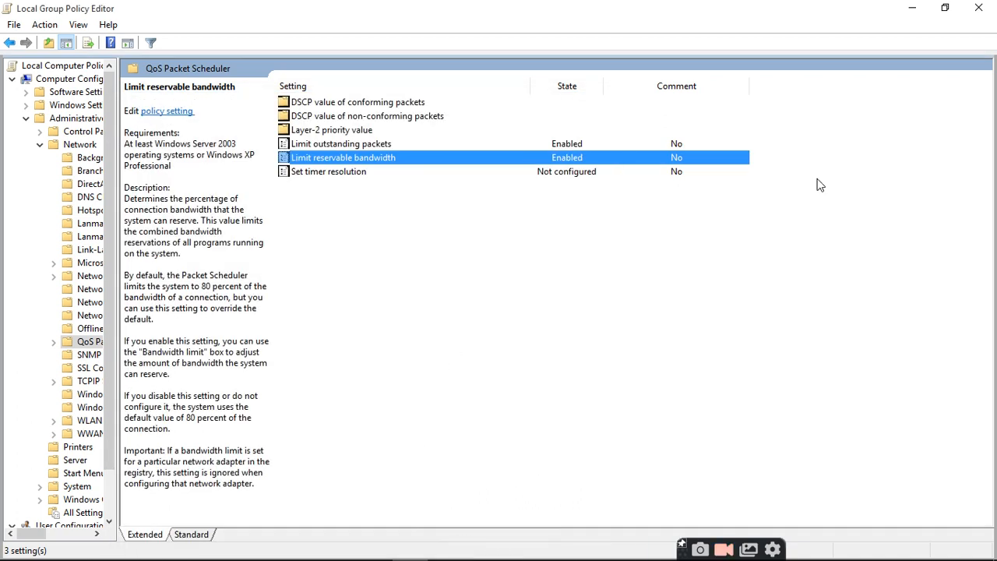
mouse_move(979, 9)
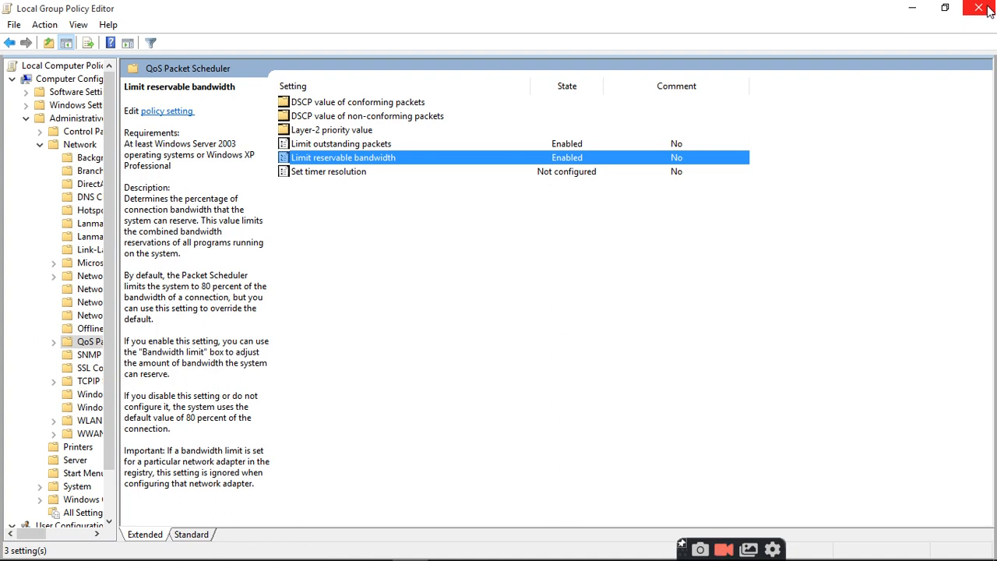
mouse_move(530, 291)
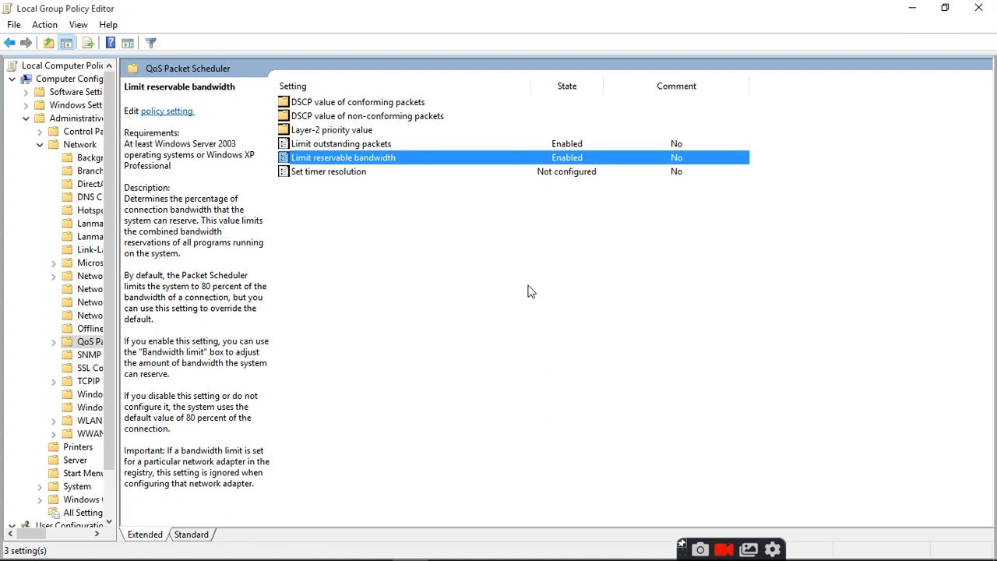
mouse_move(514, 293)
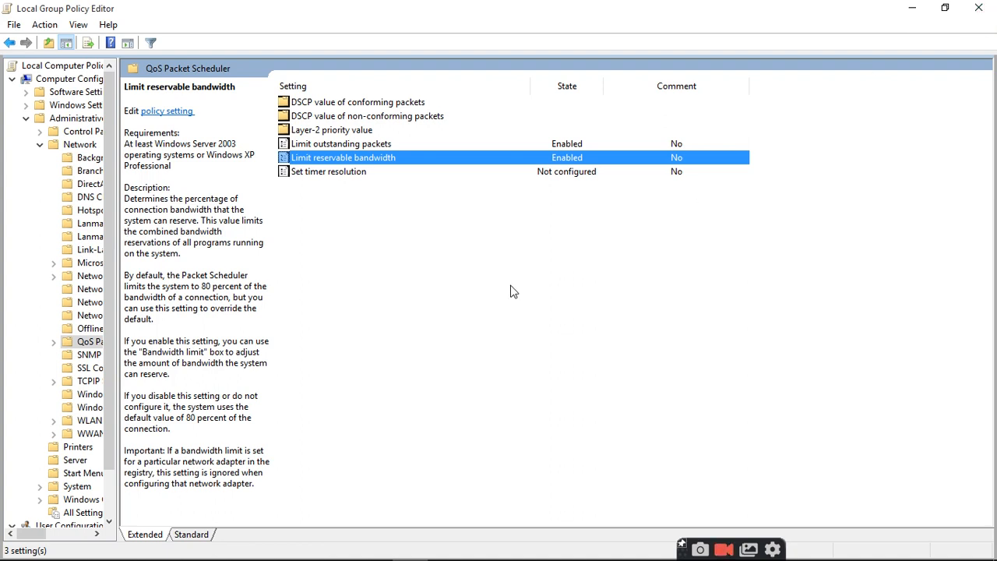
mouse_move(517, 314)
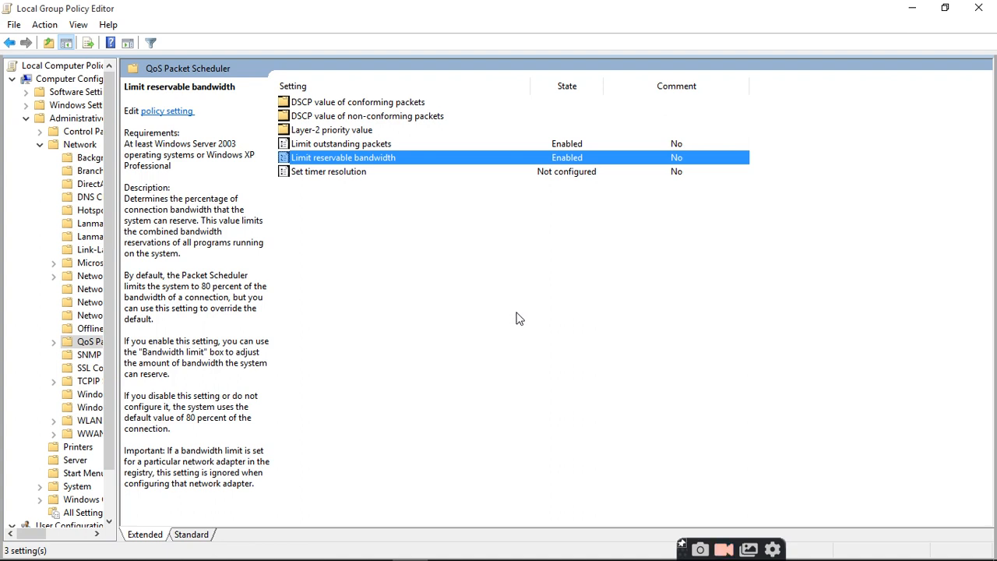
mouse_move(539, 318)
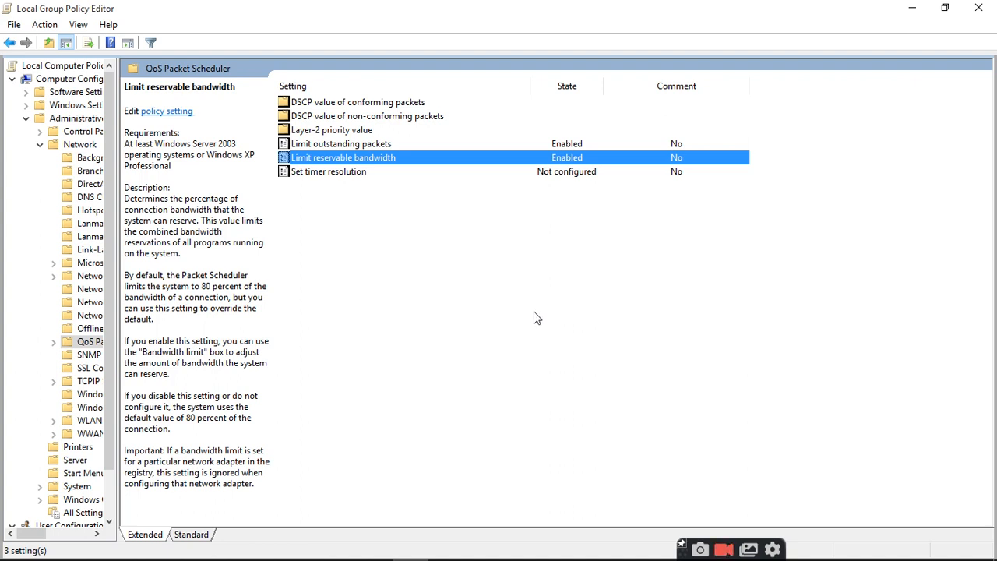
mouse_move(446, 300)
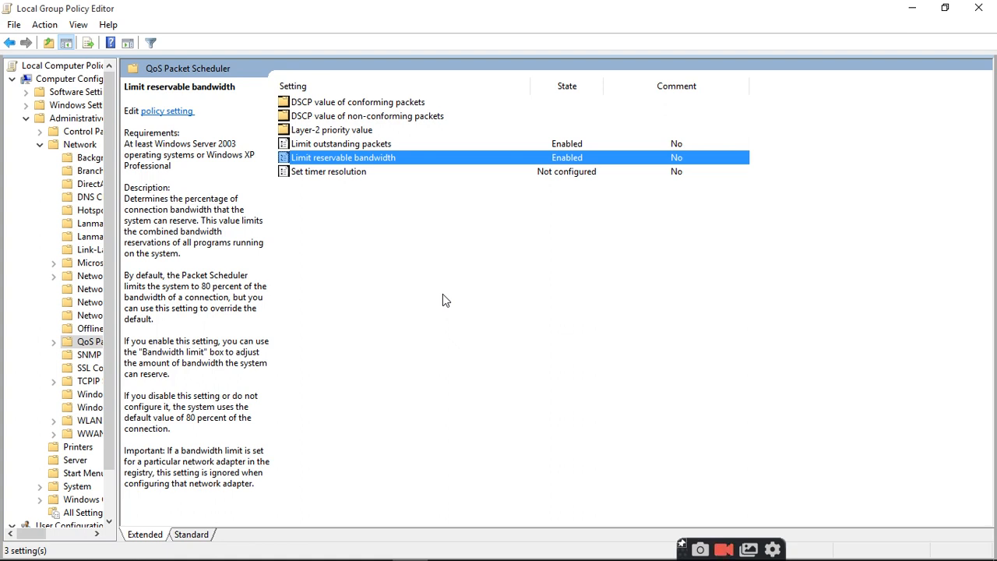
mouse_move(508, 371)
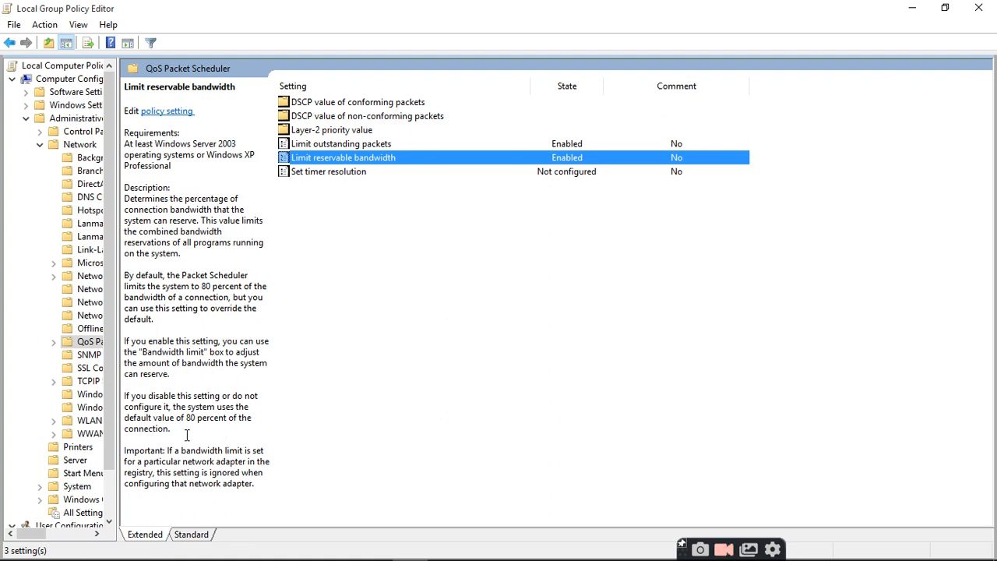
mouse_move(485, 402)
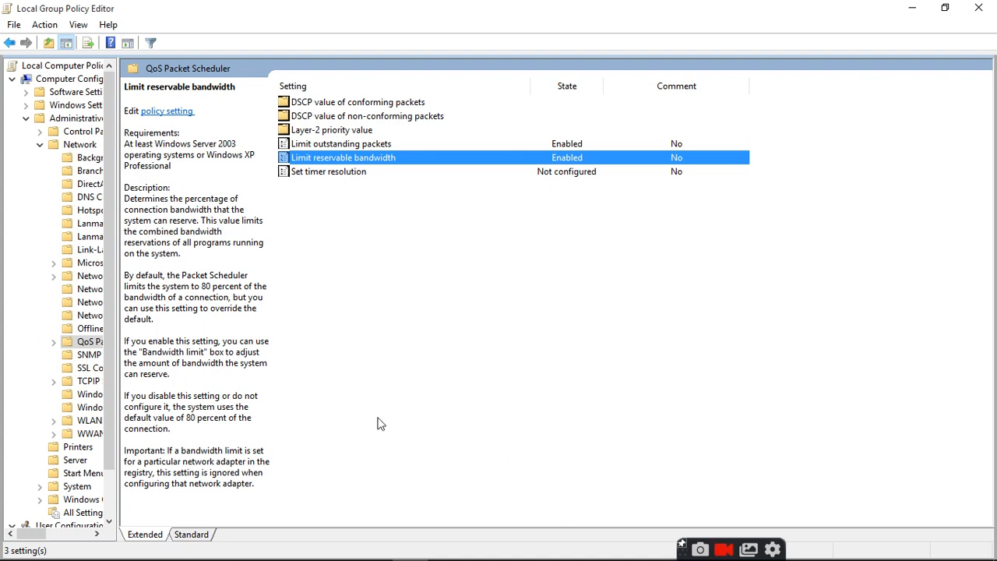
mouse_move(349, 407)
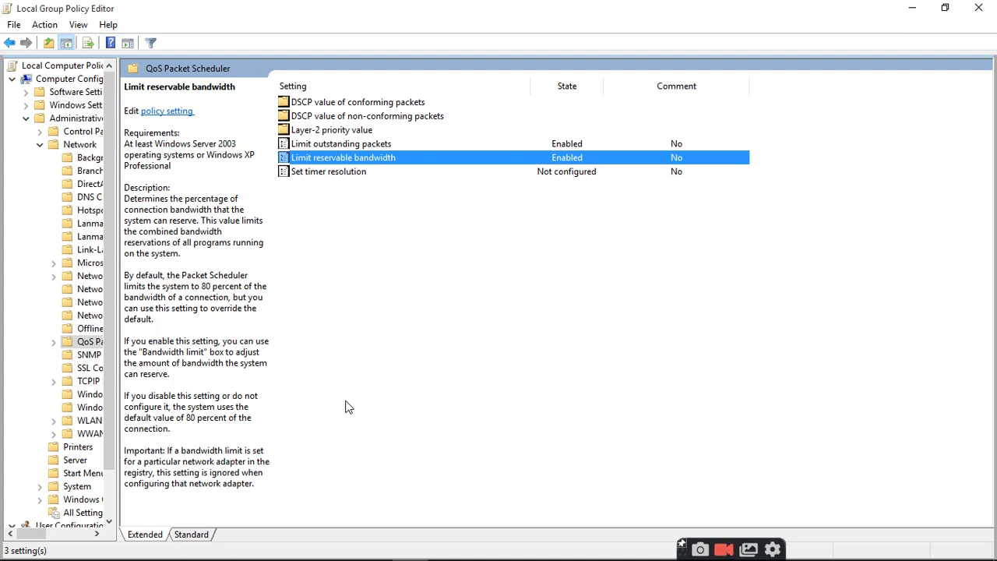
mouse_move(421, 474)
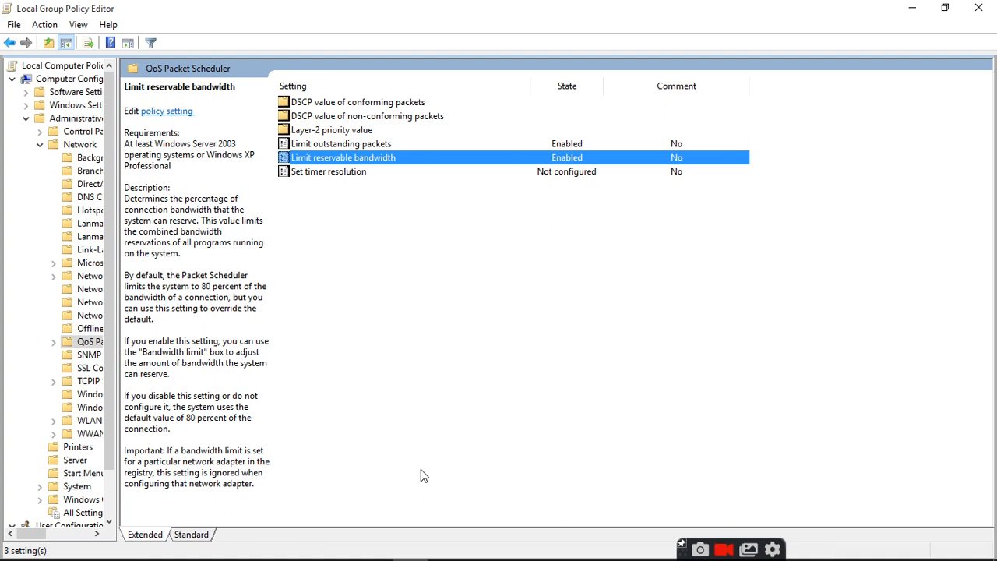
mouse_move(412, 454)
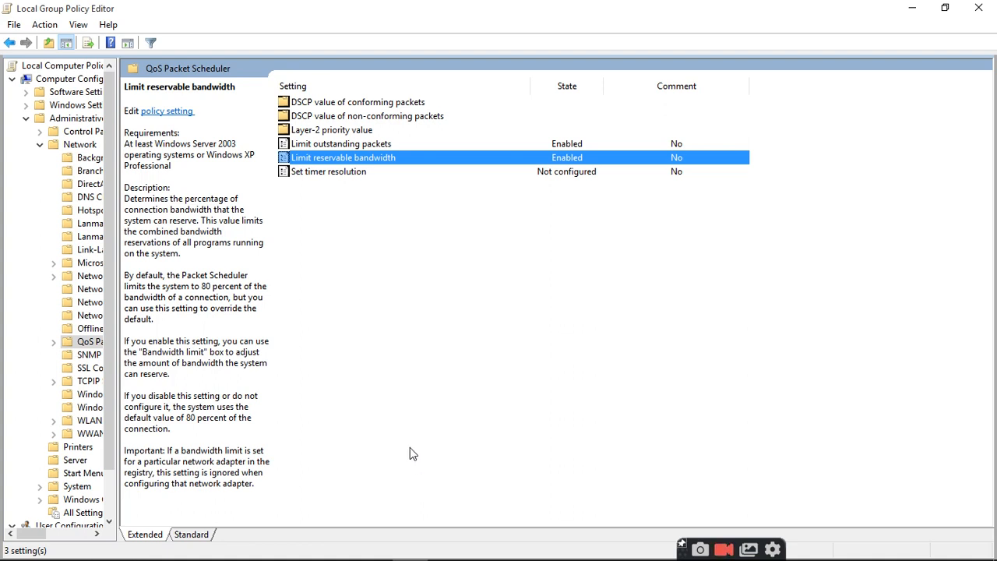
mouse_move(884, 75)
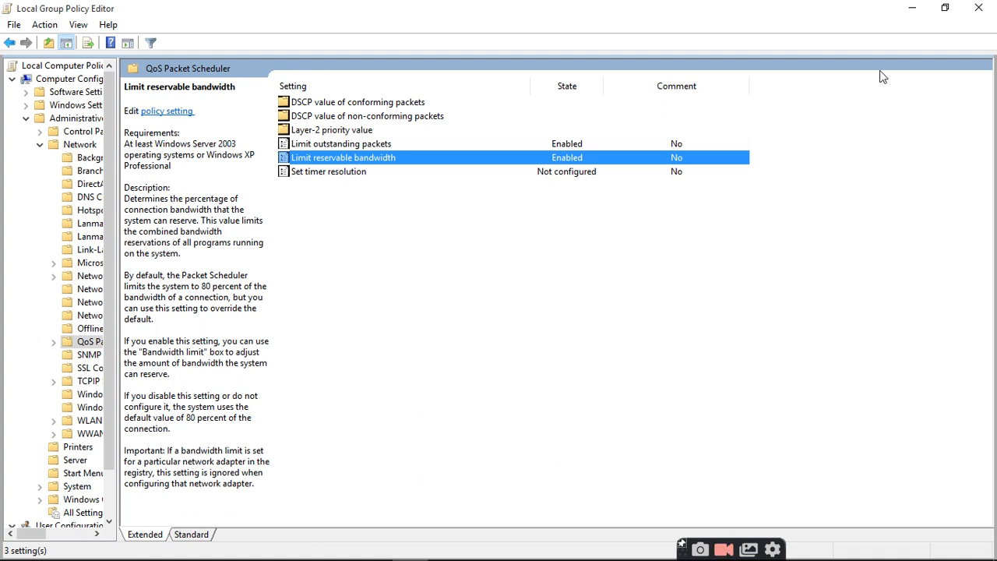
mouse_move(893, 205)
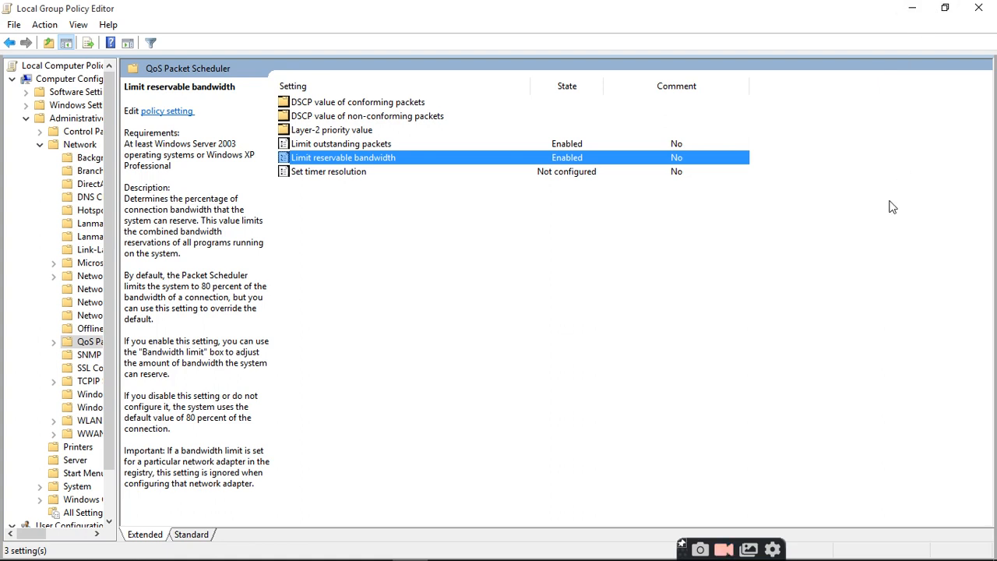
mouse_move(963, 193)
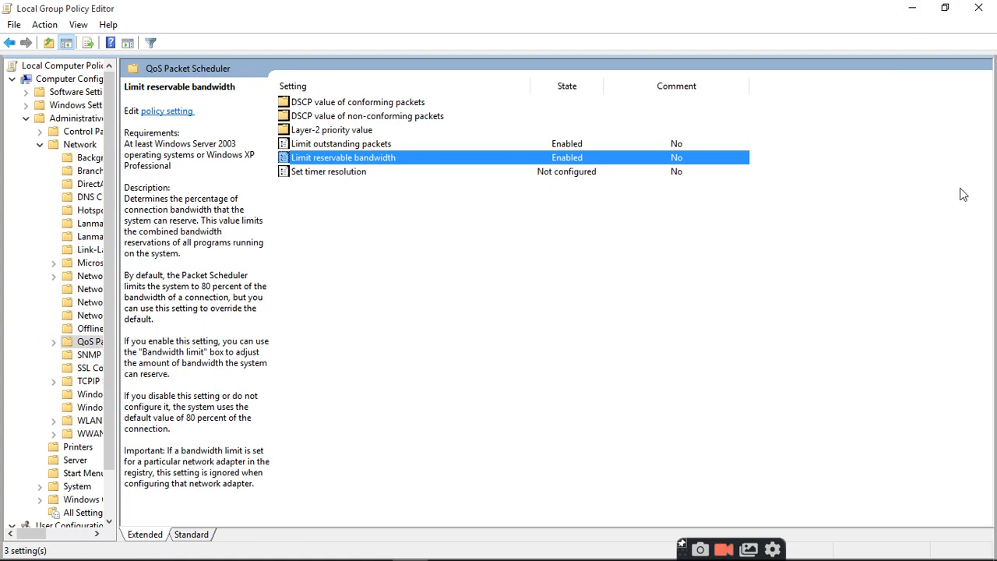
mouse_move(914, 148)
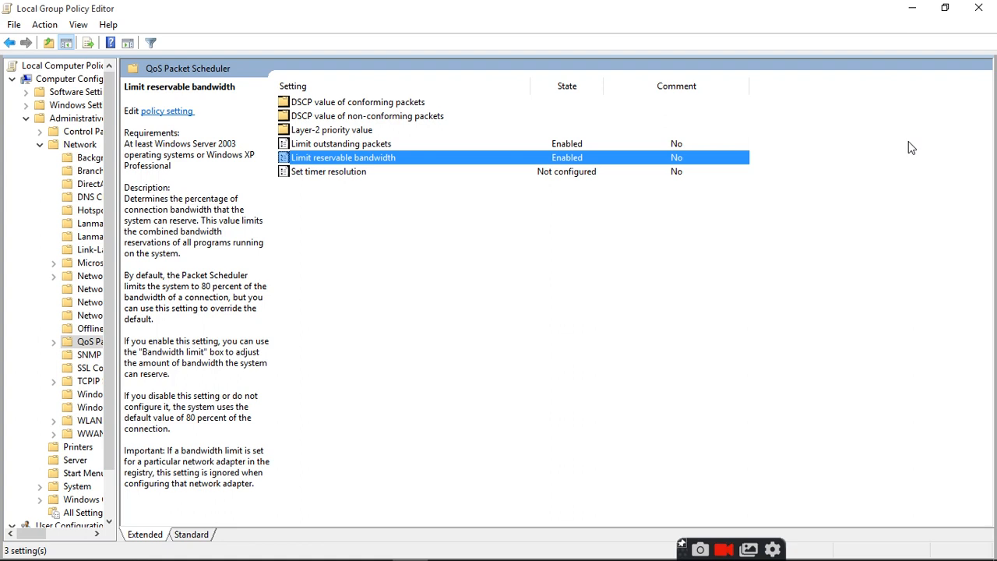
mouse_move(711, 304)
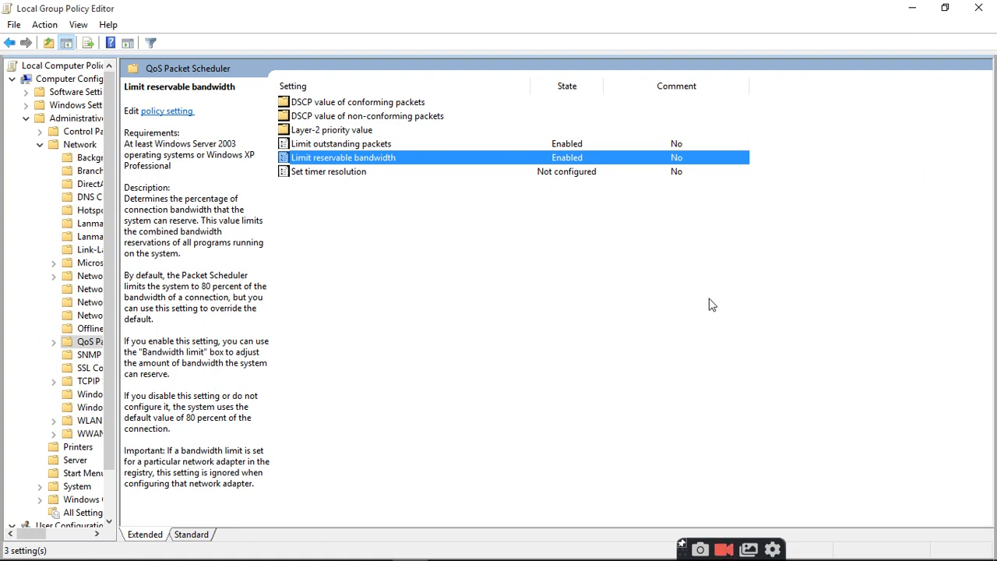
mouse_move(705, 508)
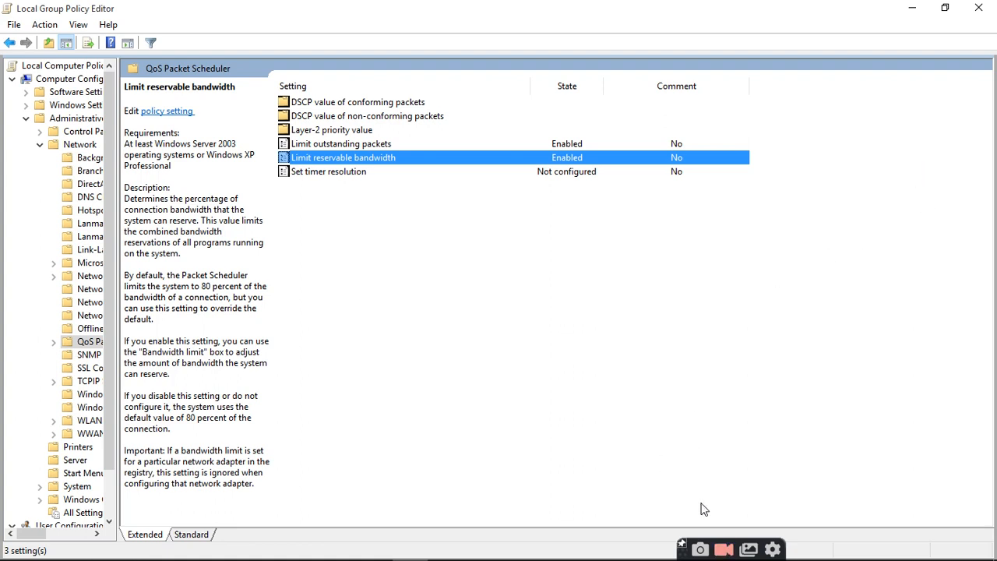
mouse_move(741, 458)
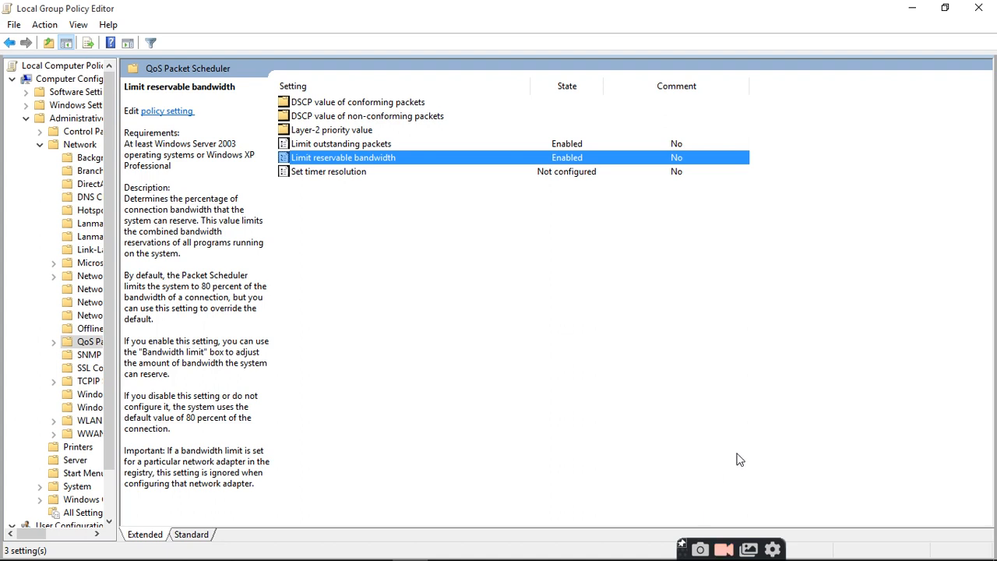
mouse_move(730, 476)
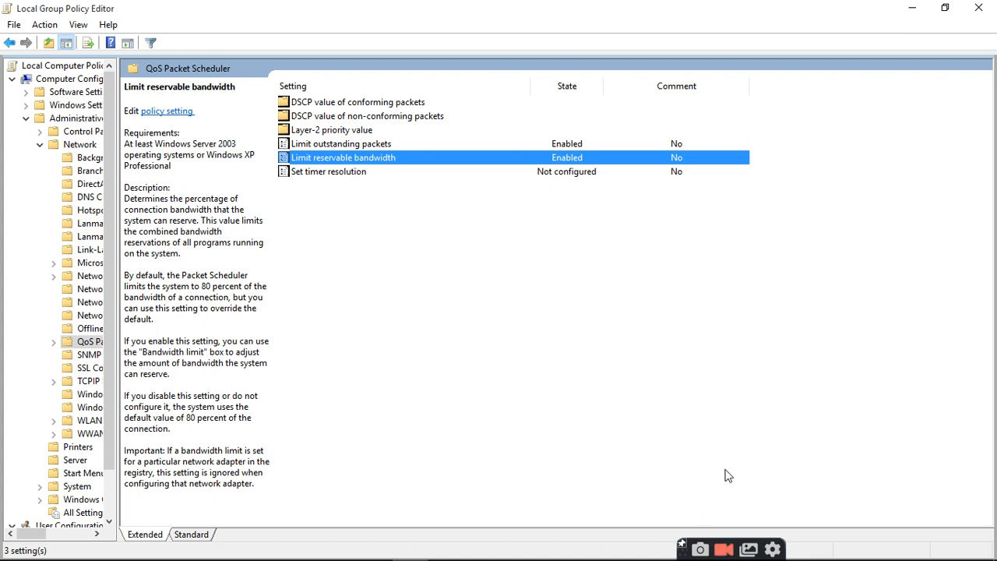
mouse_move(699, 505)
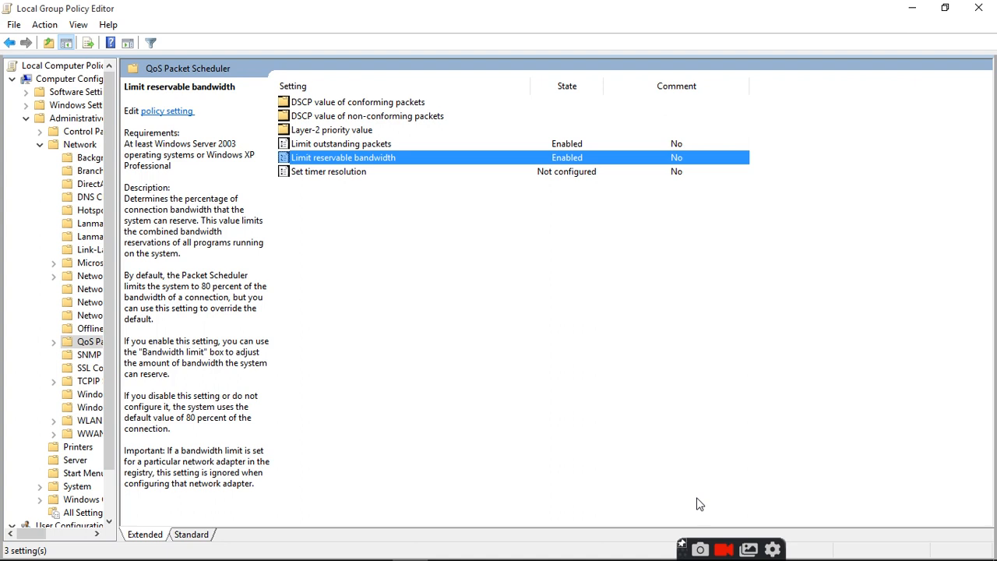